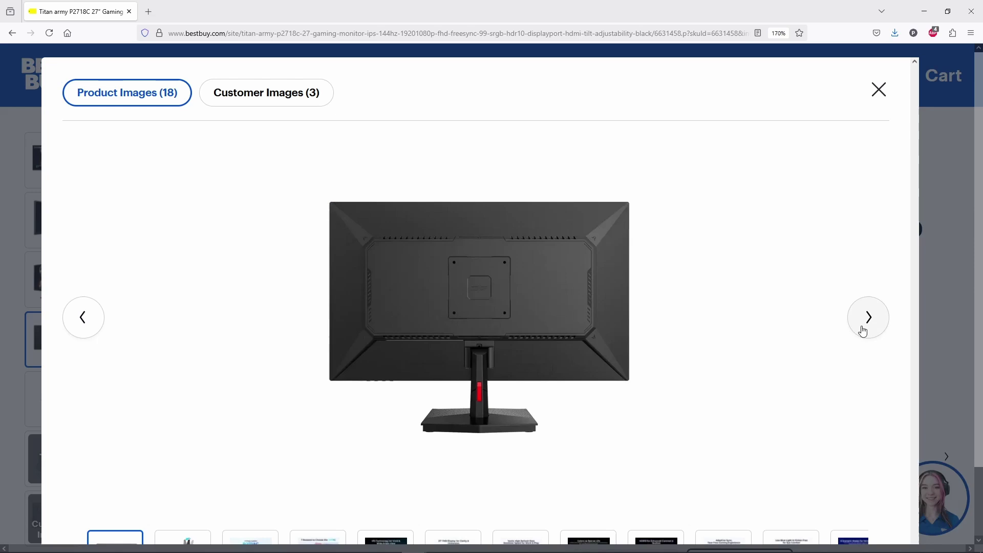
Step: Step through the Titan Army P2718C product images to the front promotional view
{"action": "left_click", "coordinate": [867, 318]}
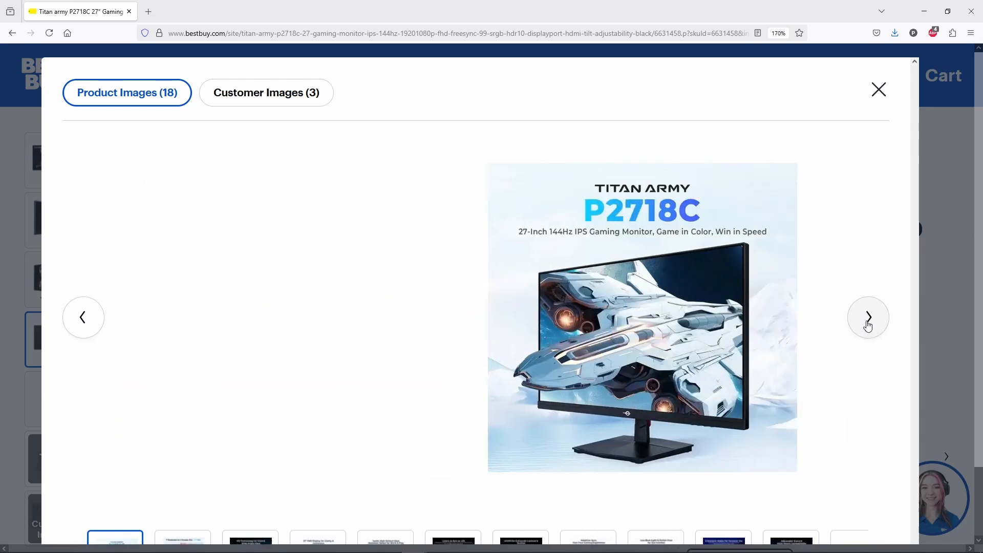
{"action": "left_click", "coordinate": [867, 317]}
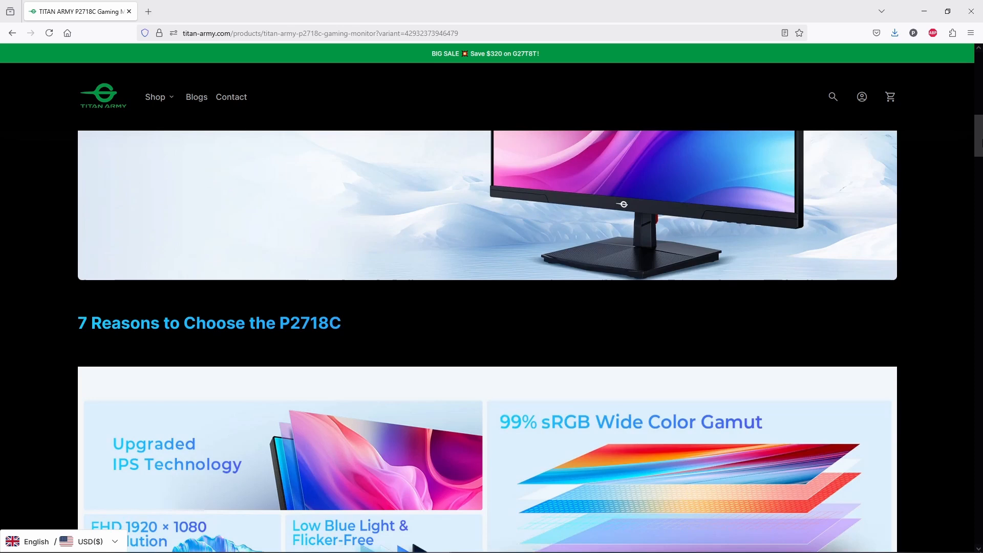
{"action": "scroll", "scroll_direction": "down", "scroll_amount": 3}
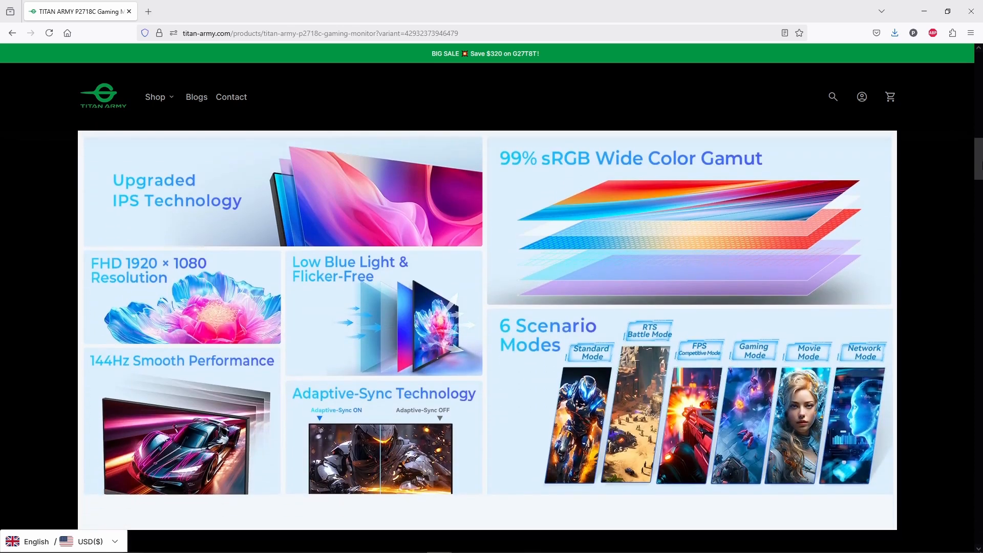
{"action": "scroll", "scroll_direction": "down", "scroll_amount": 3}
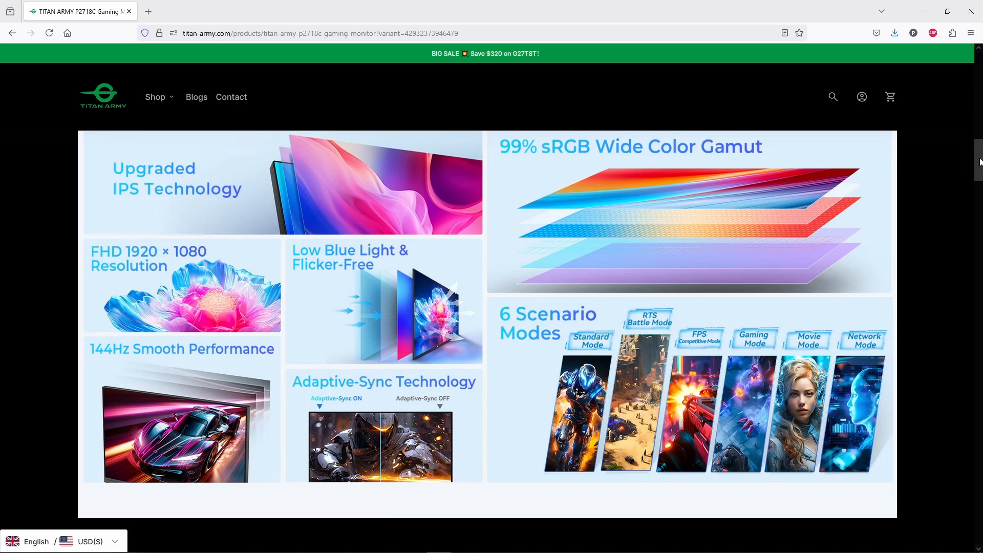
{"action": "scroll", "scroll_direction": "down", "scroll_amount": 3}
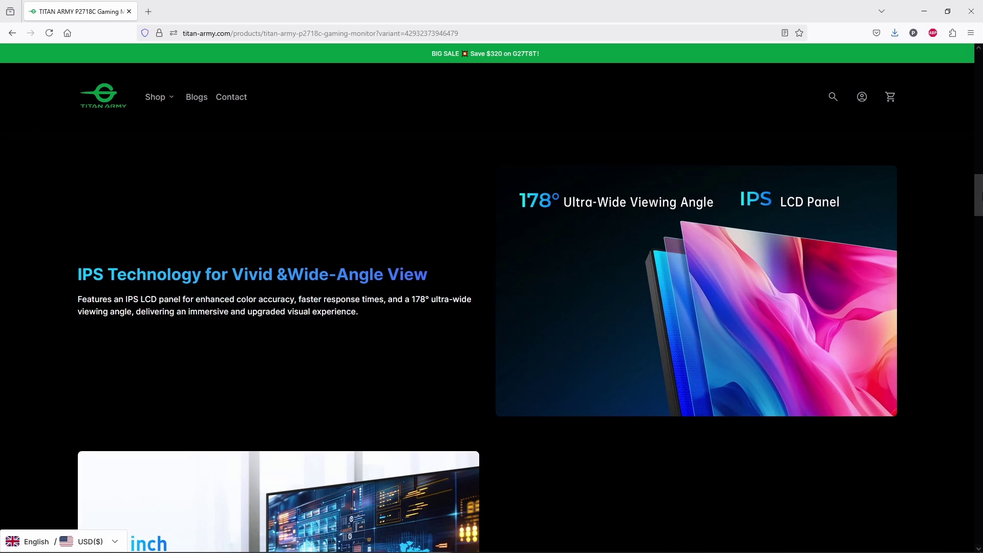
{"action": "scroll", "scroll_direction": "down", "scroll_amount": 3}
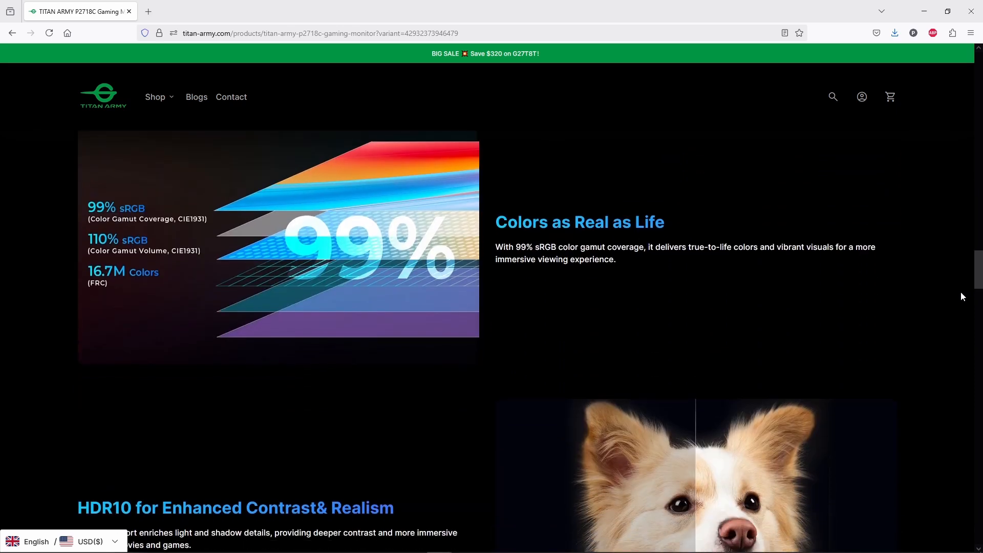
{"action": "scroll", "scroll_direction": "down", "scroll_amount": 3}
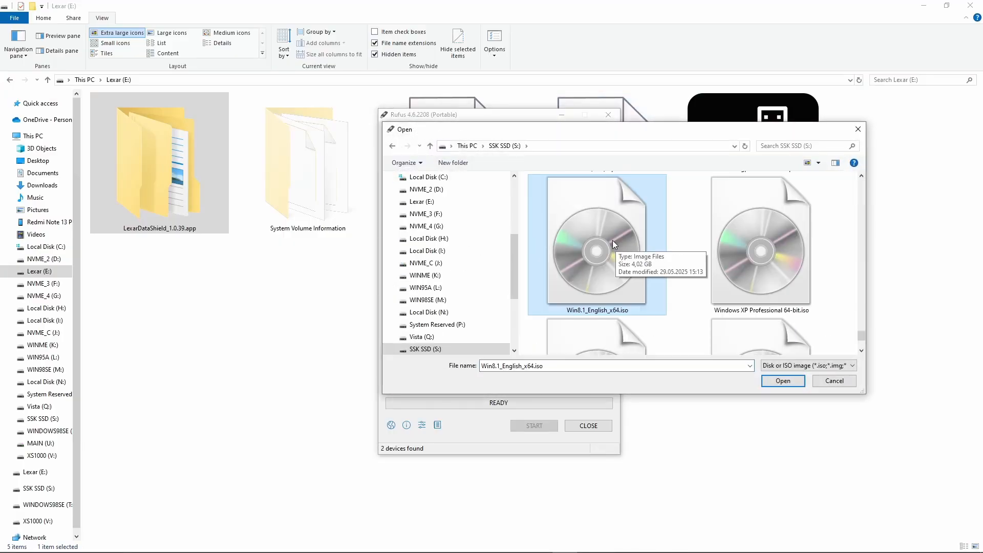
Step: Load Win8.1_English_x64.iso onto the Lexar drive with GPT partition scheme for UEFI
{"action": "left_click", "coordinate": [781, 381]}
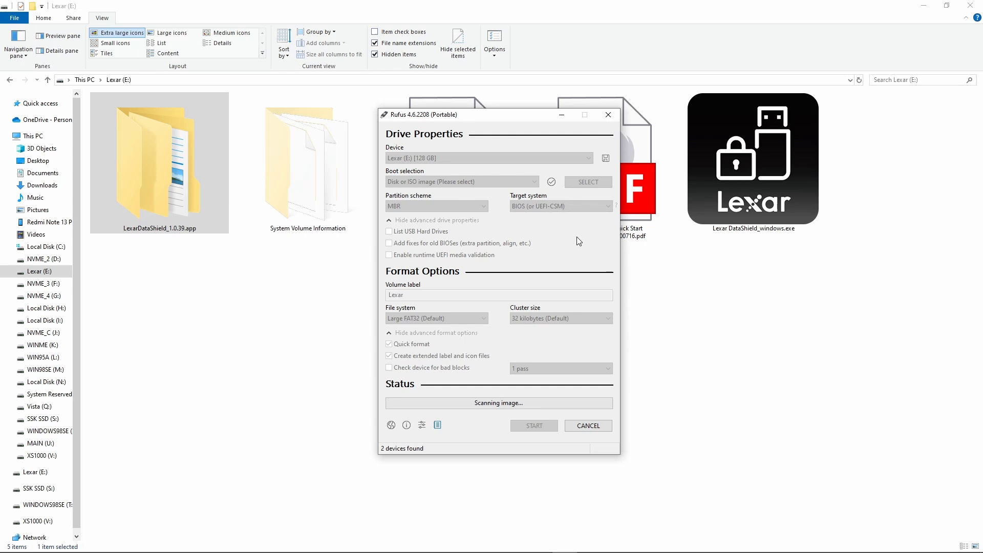
{"action": "left_click", "coordinate": [586, 181]}
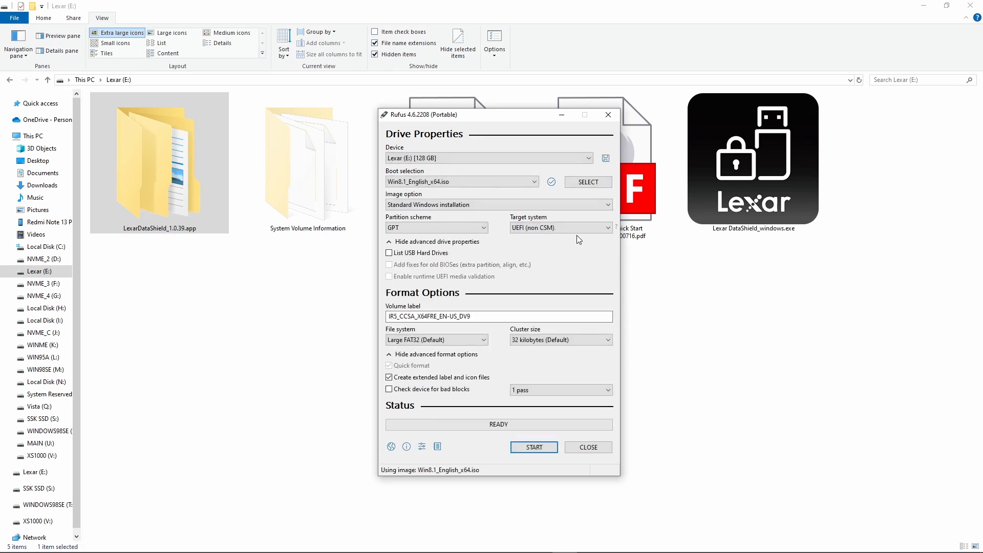
{"action": "left_click", "coordinate": [436, 227]}
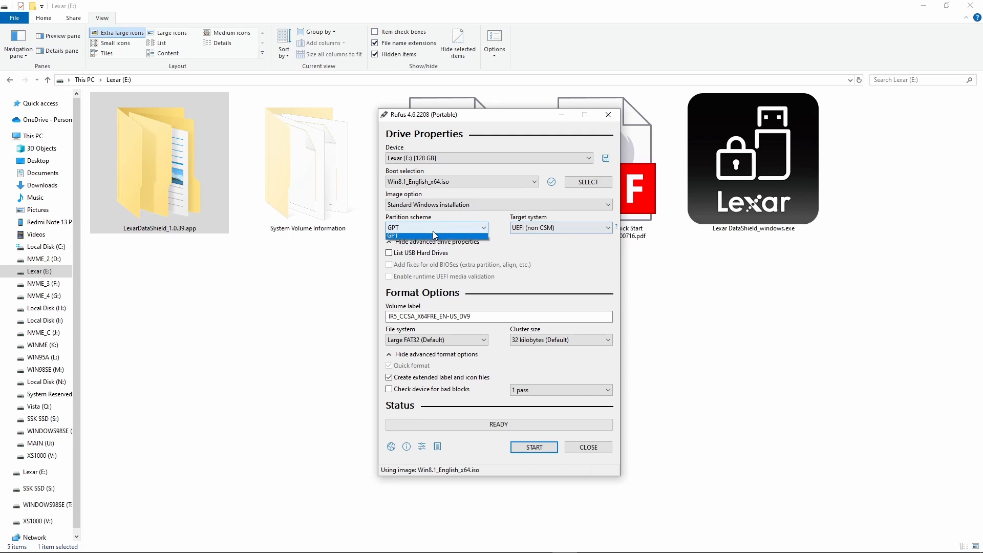
{"action": "left_click", "coordinate": [393, 236]}
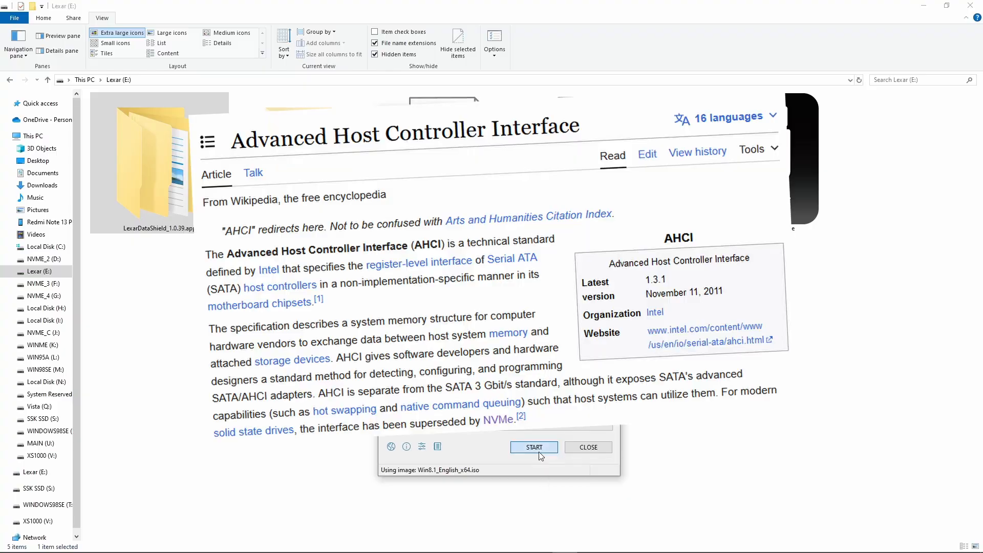
Step: Write the installer to the USB drive, then boot the PC from the Lexar USB flash drive
{"action": "left_click", "coordinate": [534, 447]}
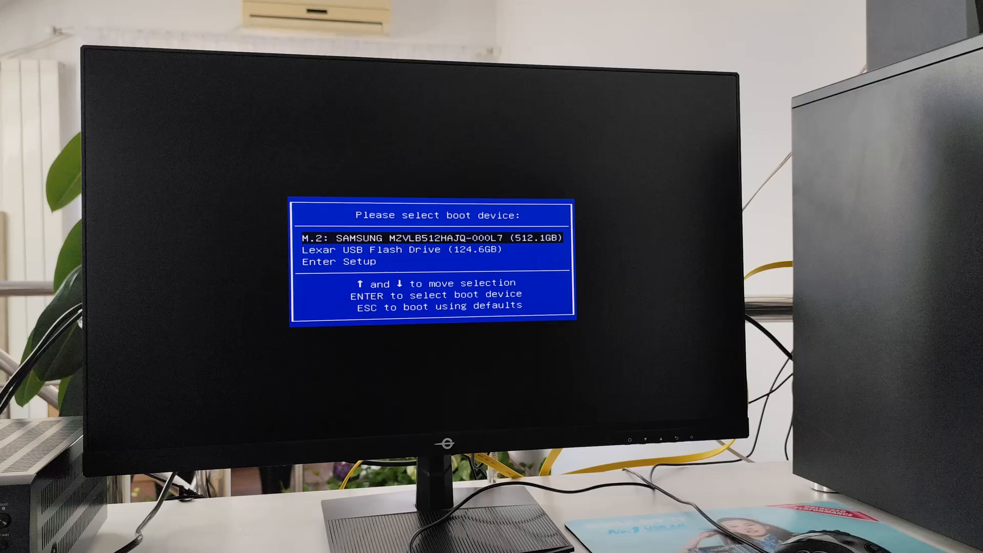
{"action": "key", "text": "Return"}
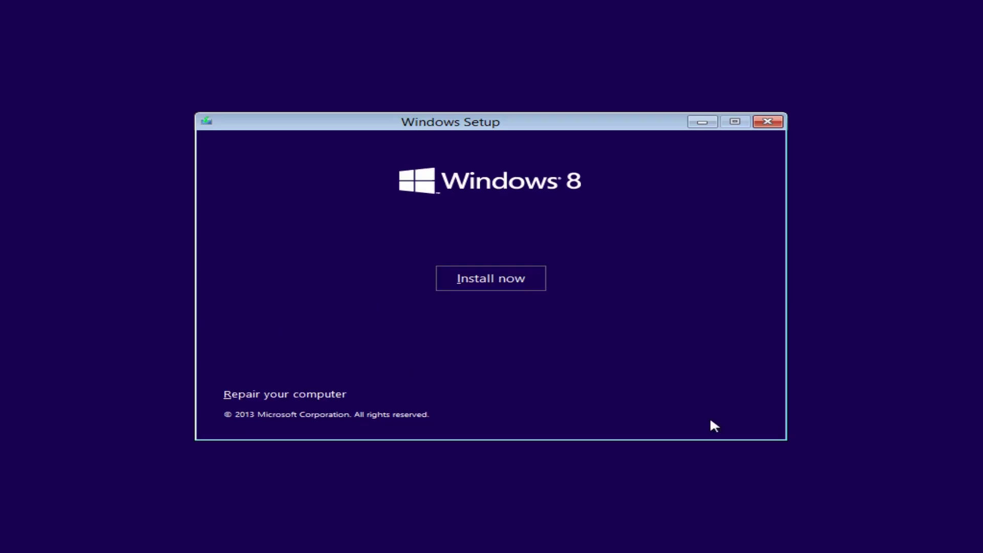
Step: Accept the license, create a full-size partition and install on the 476.6 GB primary partition
{"action": "left_click", "coordinate": [490, 278]}
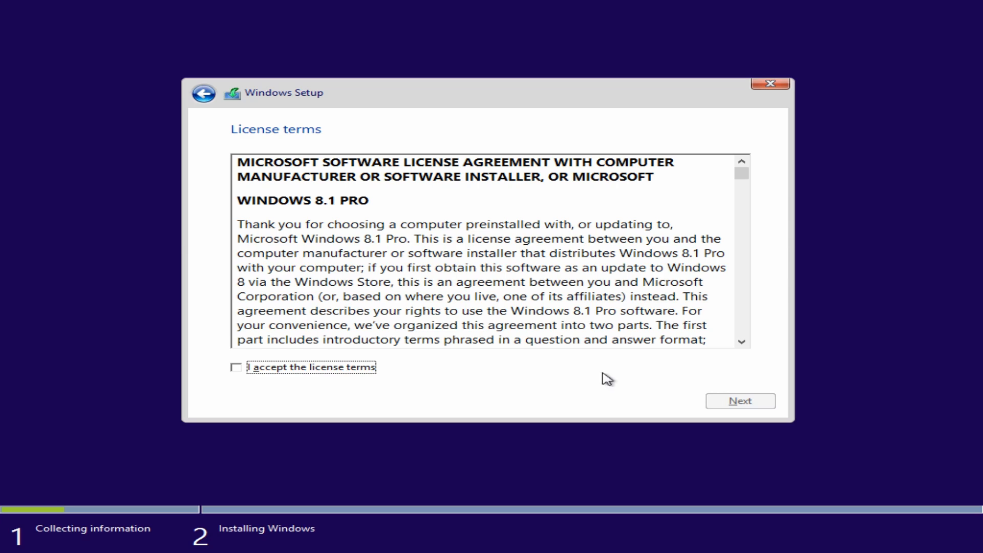
{"action": "left_click", "coordinate": [739, 400]}
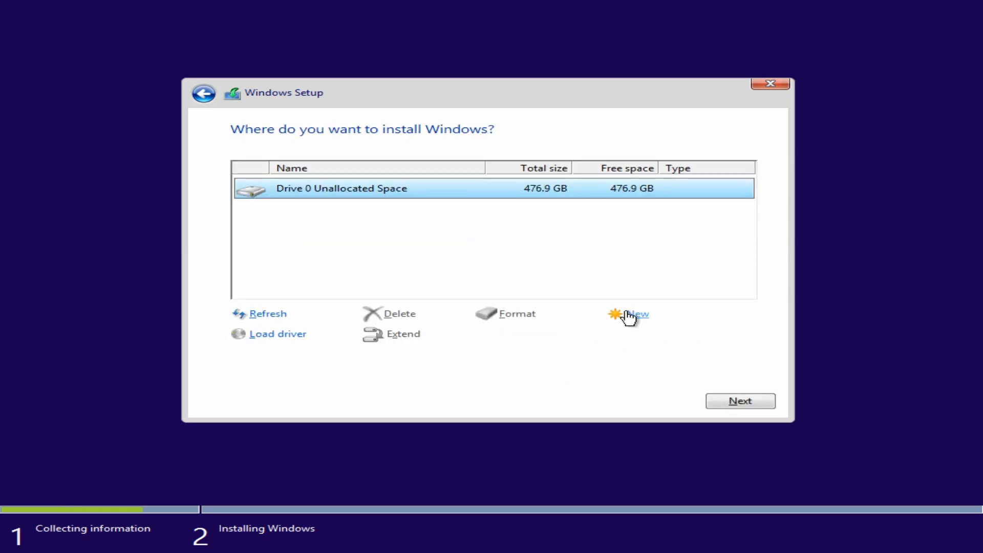
{"action": "left_click", "coordinate": [637, 313]}
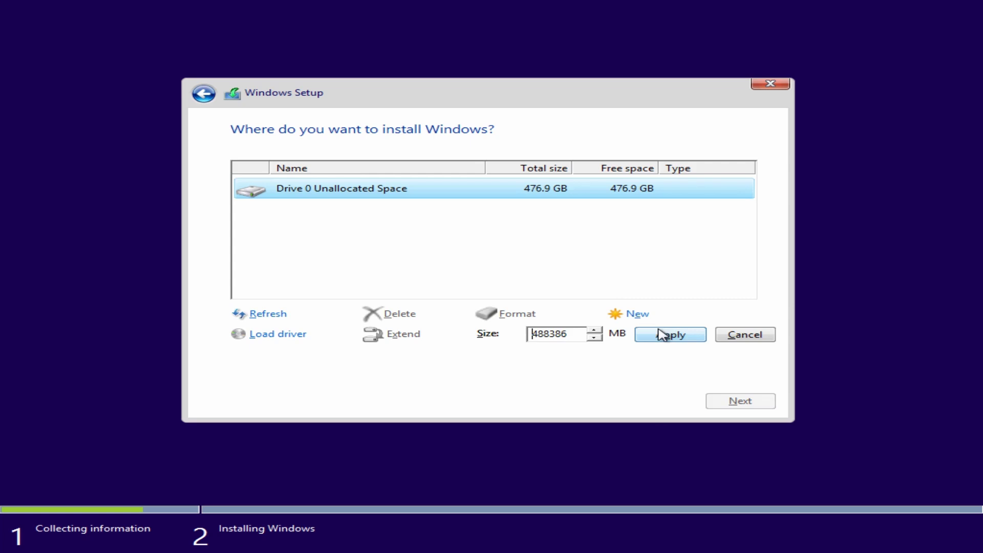
{"action": "mouse_move", "coordinate": [658, 342]}
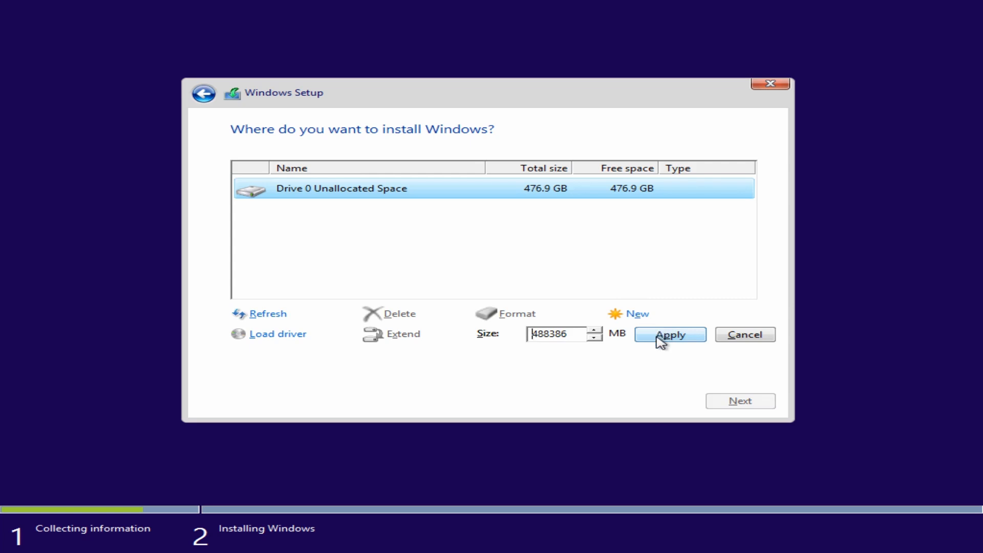
{"action": "left_click", "coordinate": [668, 334]}
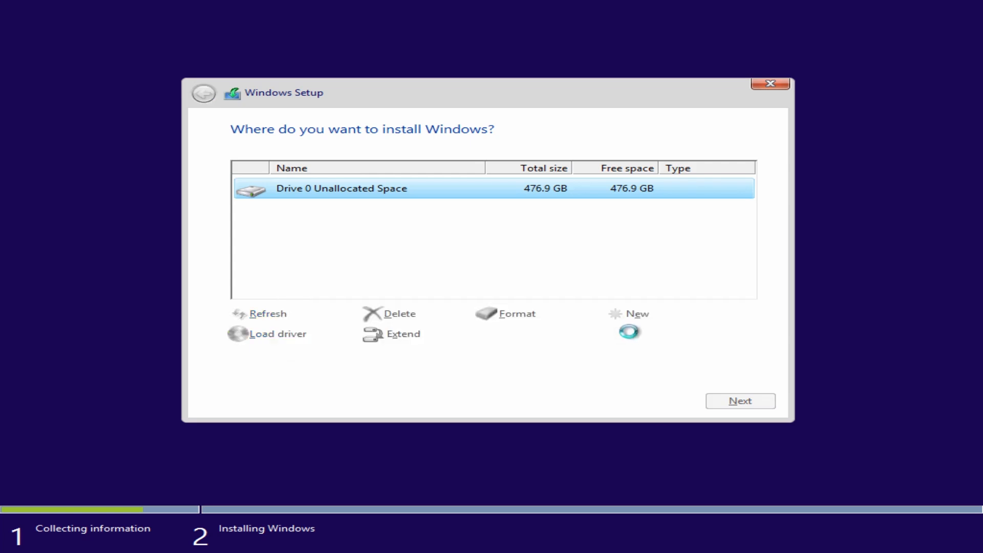
{"action": "left_click", "coordinate": [638, 313]}
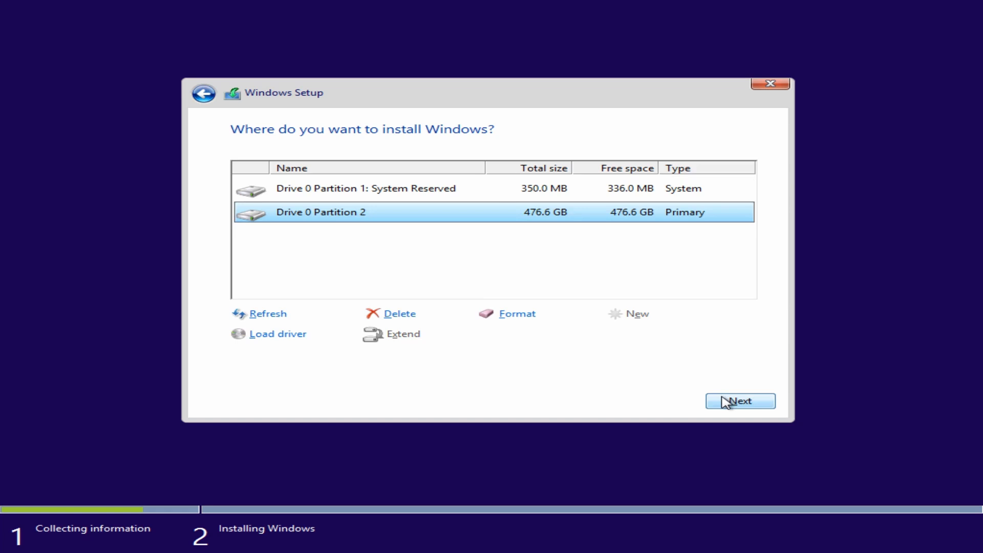
{"action": "left_click", "coordinate": [739, 400]}
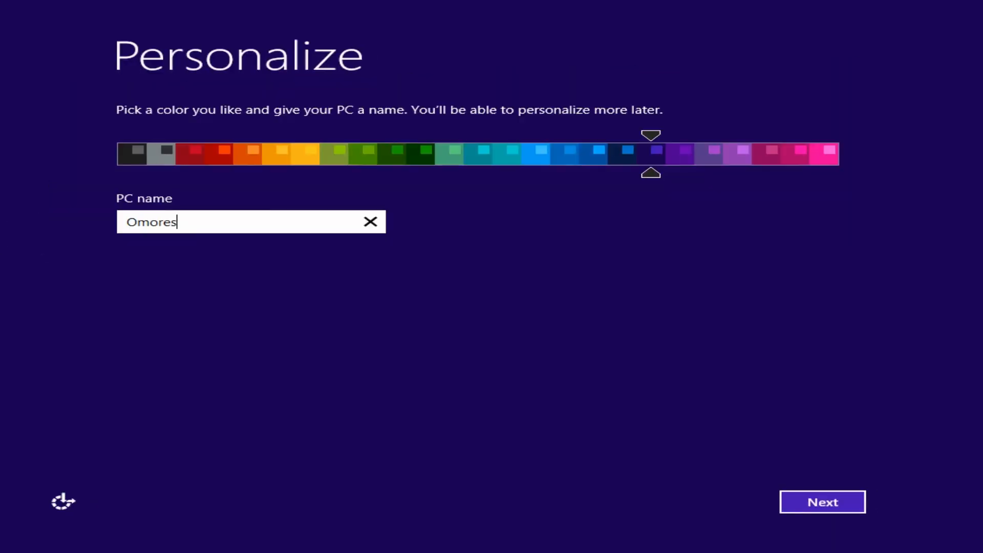
Step: Turn off usage-info sharing and finish setup with the local account Omores
{"action": "left_click", "coordinate": [822, 502]}
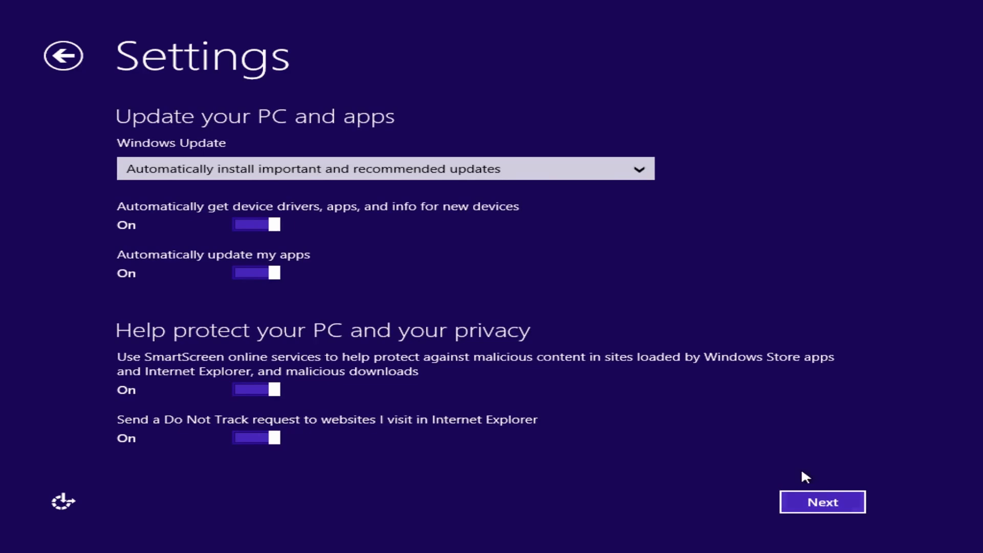
{"action": "left_click", "coordinate": [822, 501]}
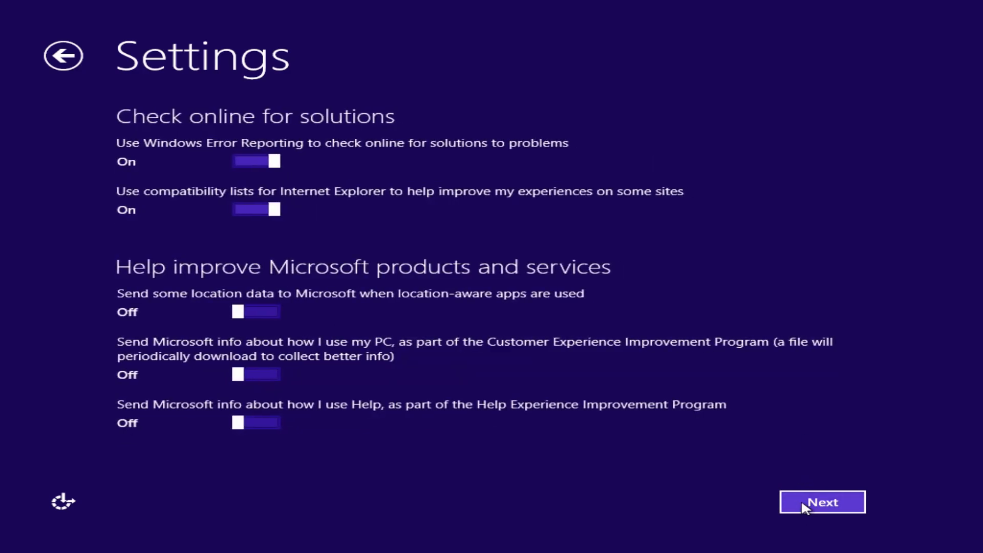
{"action": "left_click", "coordinate": [822, 502]}
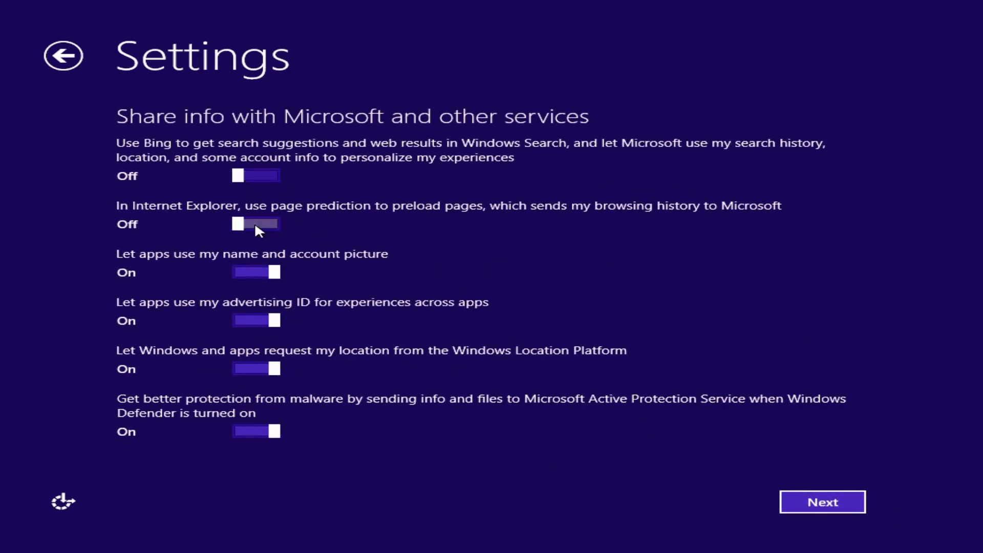
{"action": "left_click", "coordinate": [822, 501]}
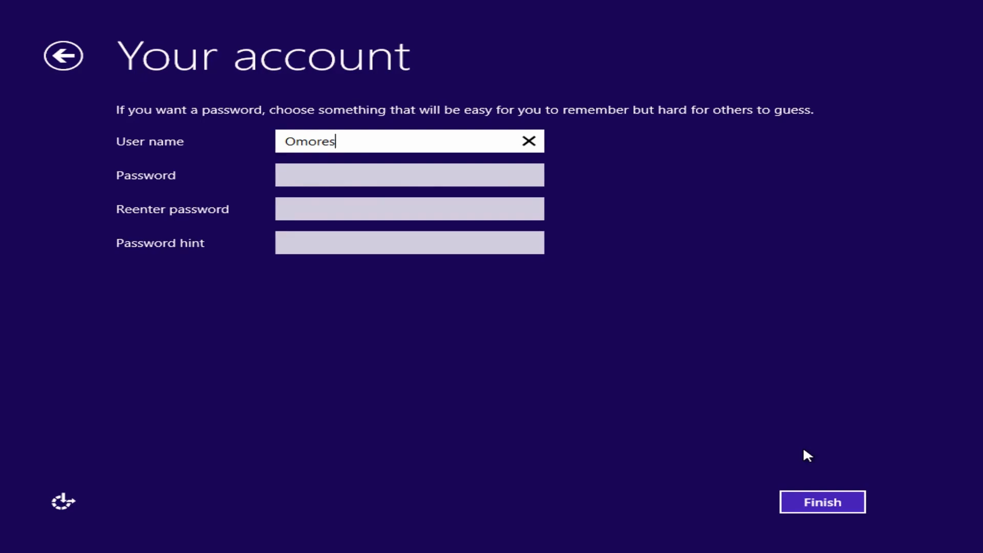
{"action": "left_click", "coordinate": [822, 501]}
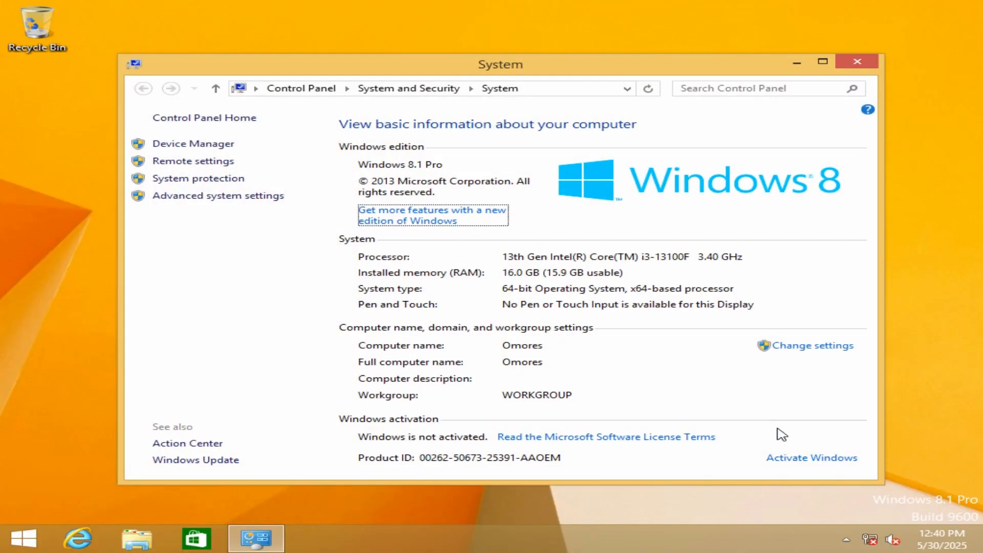
Step: View Device Manager's missing drivers and connect to the NETGEAR Wi-Fi network
{"action": "left_click", "coordinate": [194, 143]}
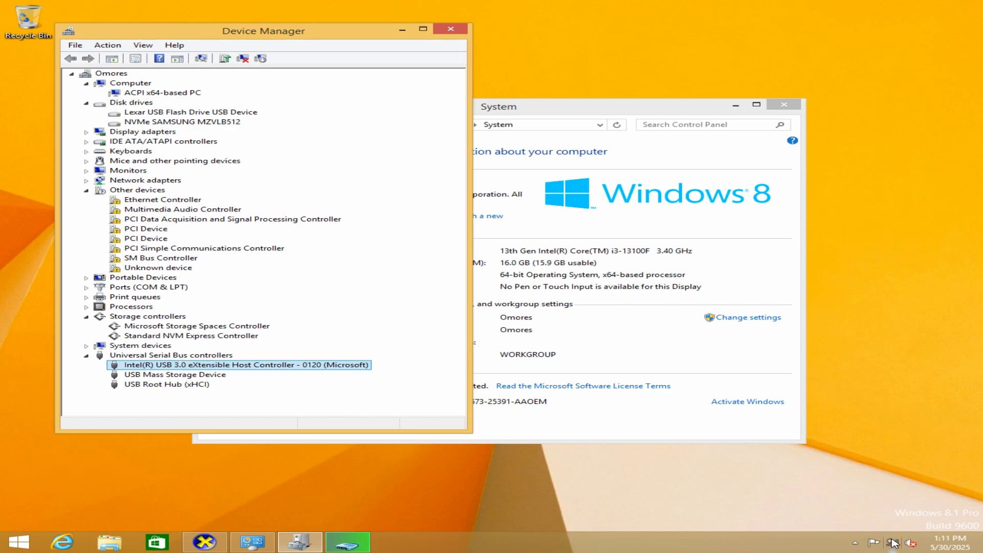
{"action": "left_click", "coordinate": [911, 542]}
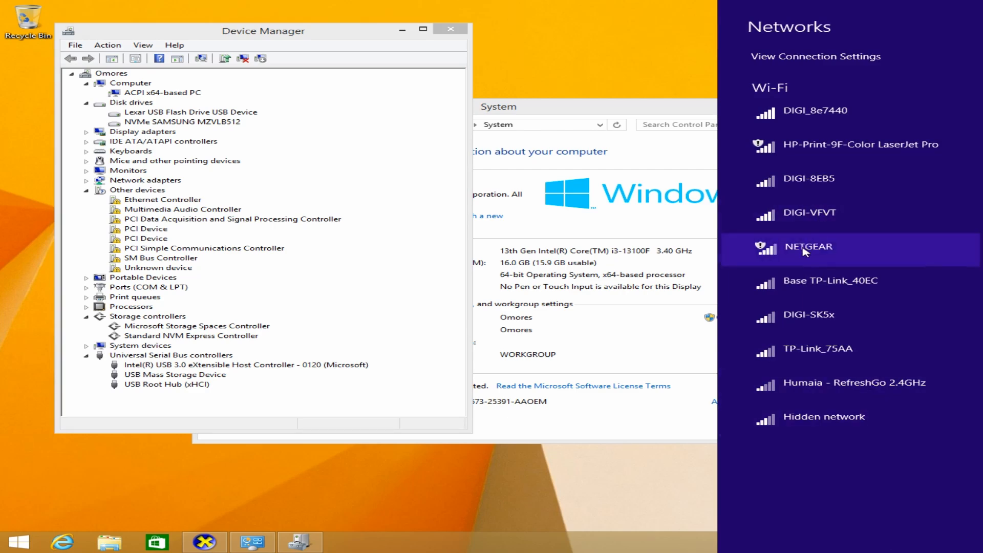
{"action": "left_click", "coordinate": [809, 247]}
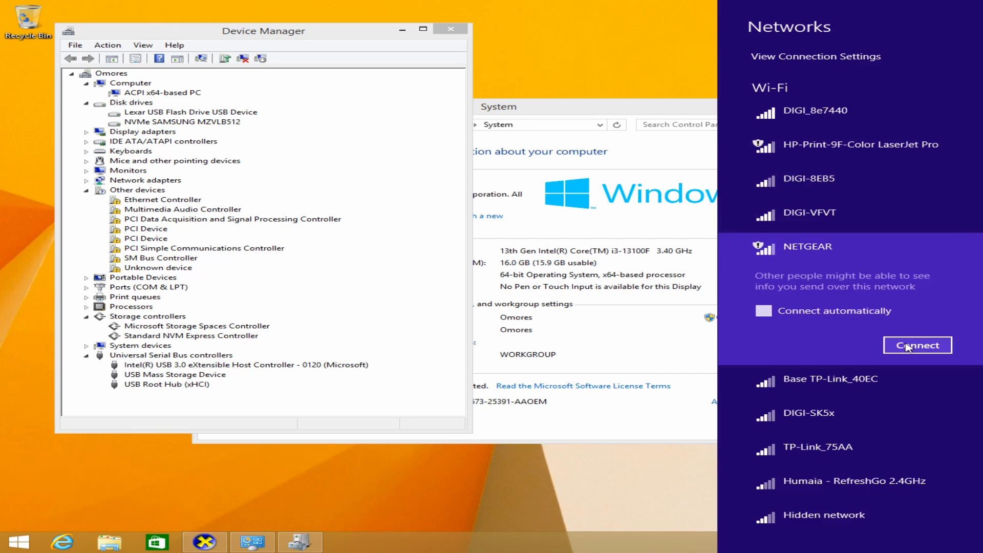
{"action": "left_click", "coordinate": [917, 345]}
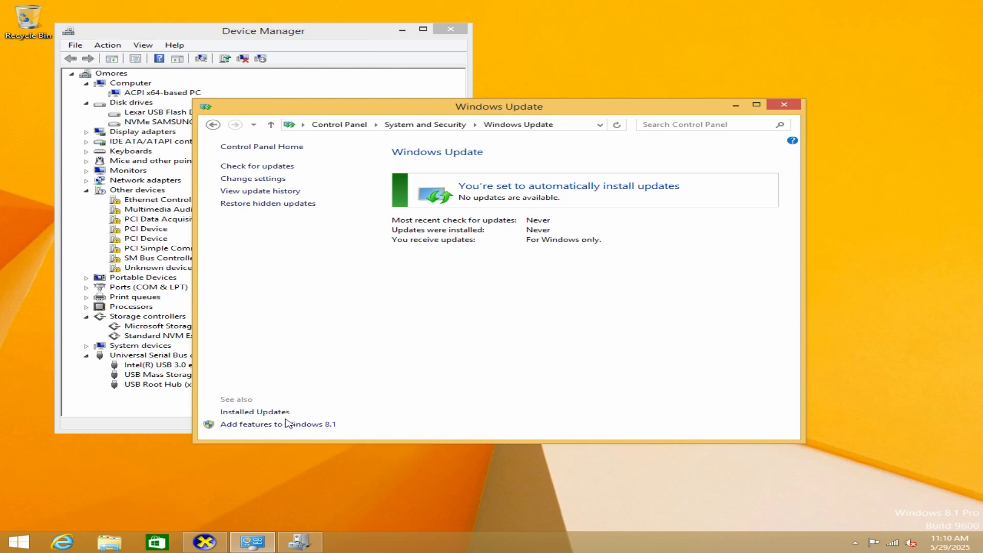
{"action": "mouse_move", "coordinate": [420, 188]}
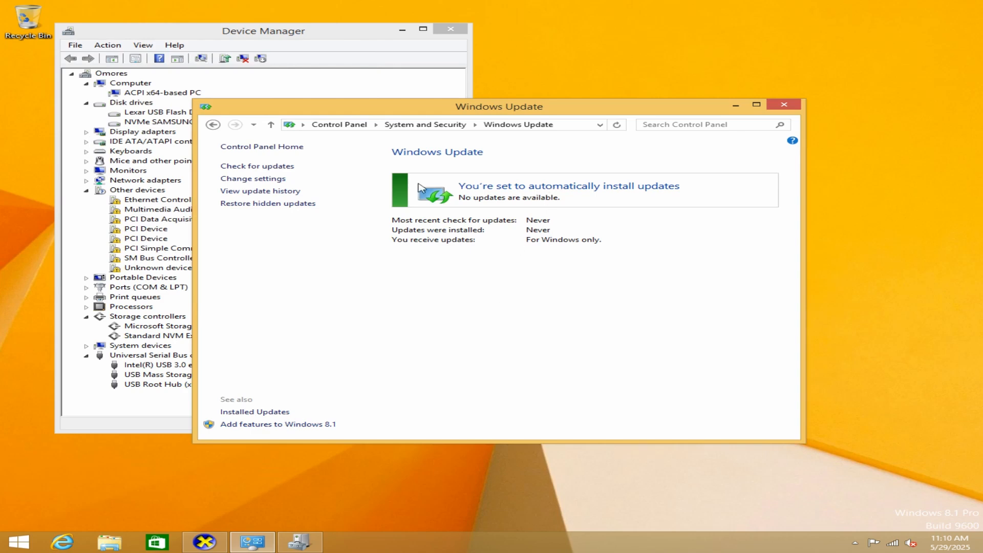
Step: Check for updates and review the 126 important updates, including the Defender intelligence update
{"action": "left_click", "coordinate": [257, 166]}
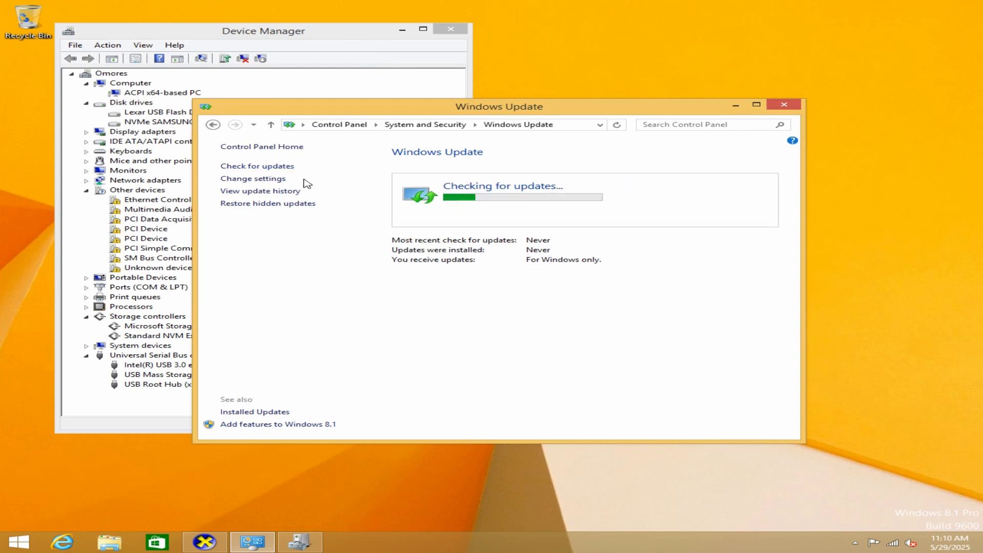
{"action": "left_click", "coordinate": [450, 28]}
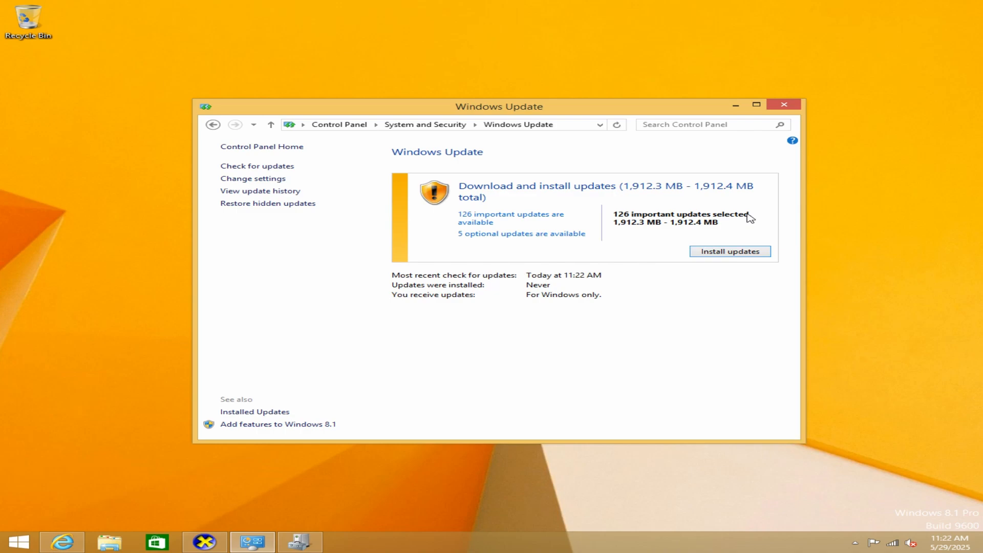
{"action": "left_click", "coordinate": [510, 217]}
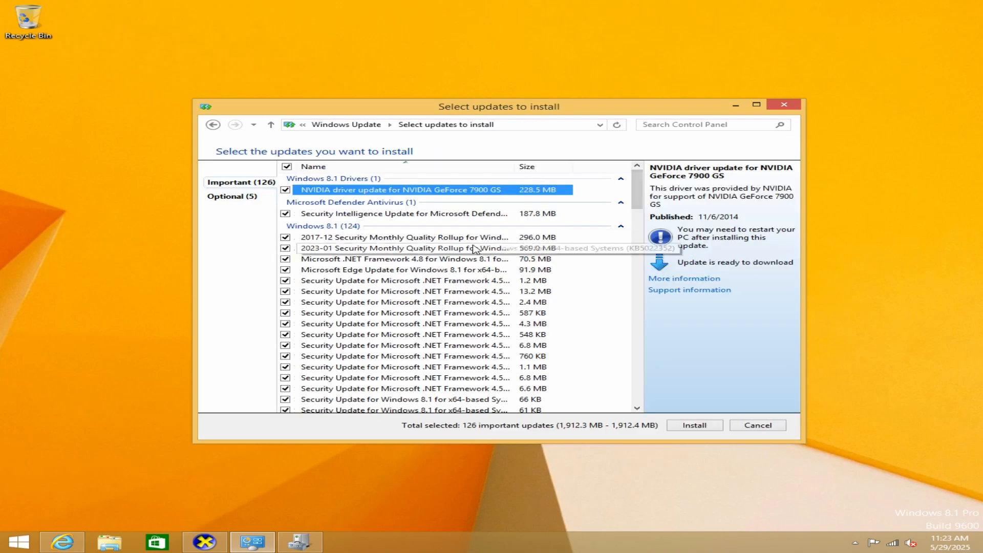
{"action": "scroll", "scroll_direction": "down", "scroll_amount": 3}
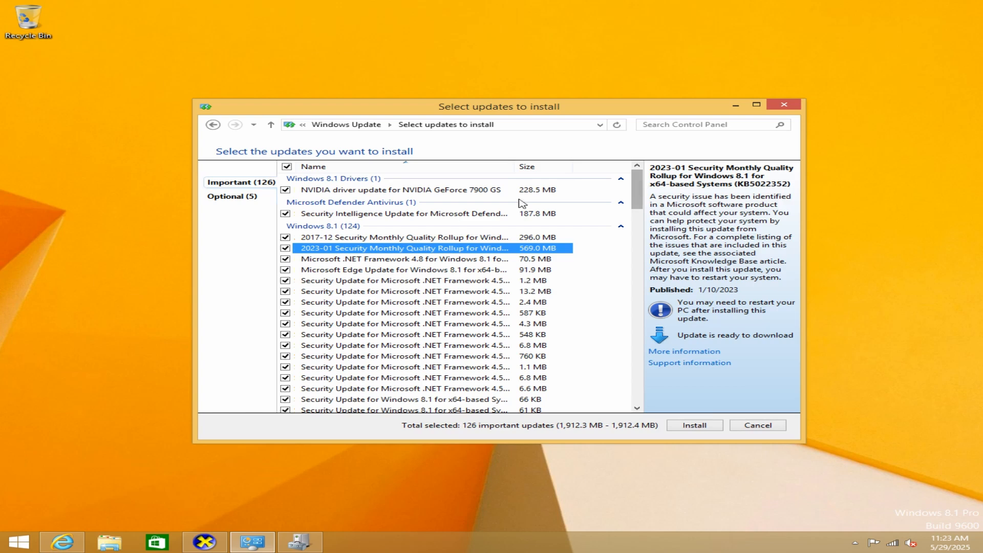
{"action": "left_click", "coordinate": [403, 213]}
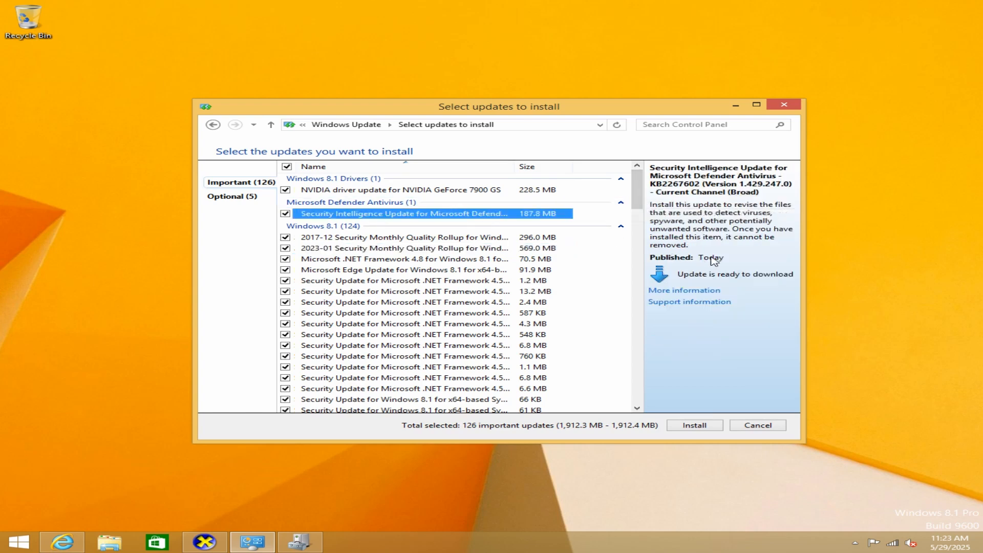
{"action": "mouse_move", "coordinate": [708, 261]}
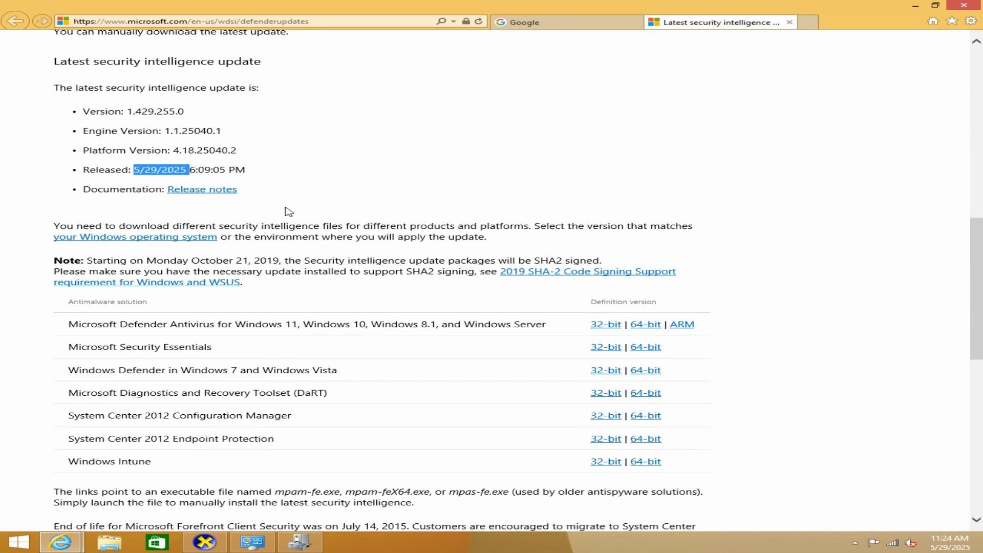
Step: Check the Defender security intelligence release date on Microsoft's update page
{"action": "left_click", "coordinate": [277, 181]}
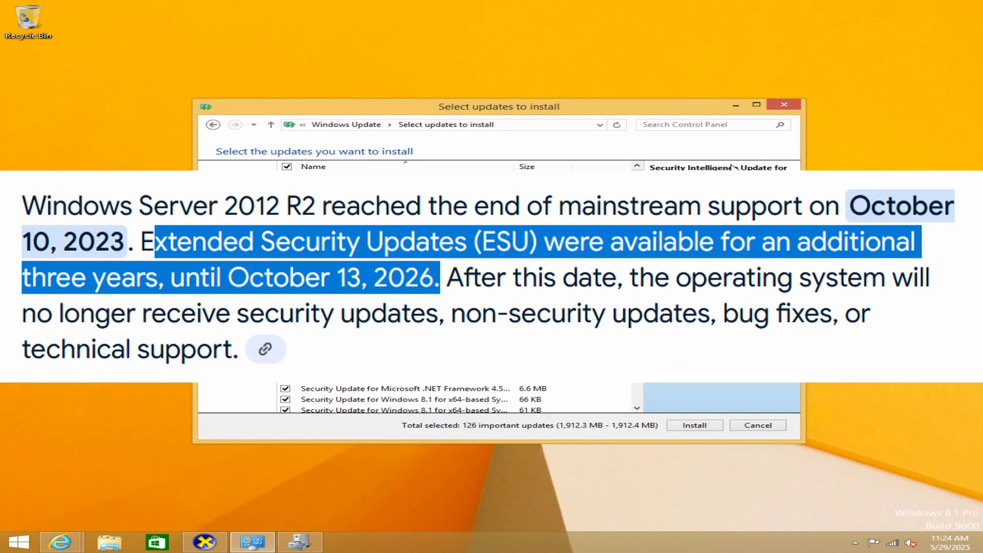
{"action": "left_click", "coordinate": [693, 425]}
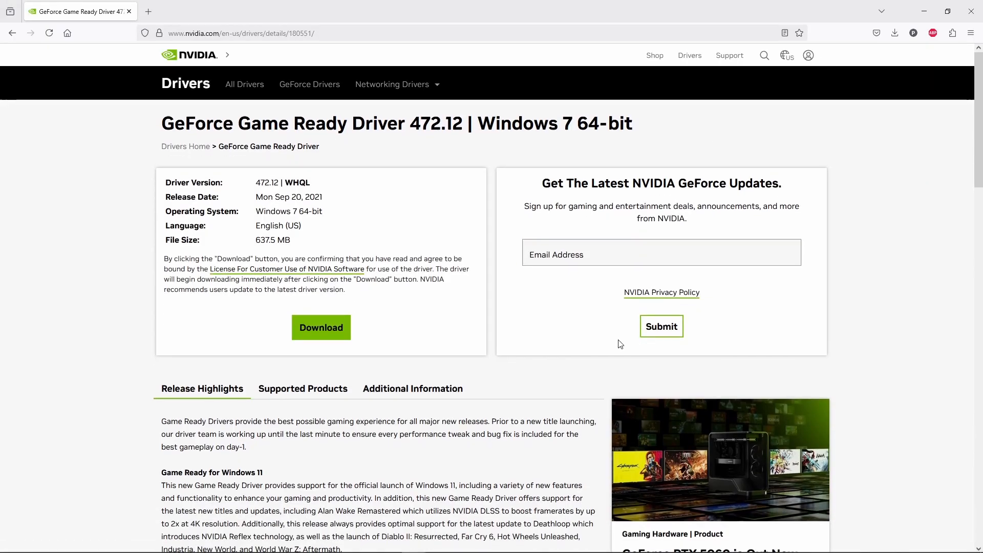
Step: Note the Windows 7 64-bit platform and release date, then download the GeForce 472.12 driver
{"action": "double_click", "coordinate": [555, 123]}
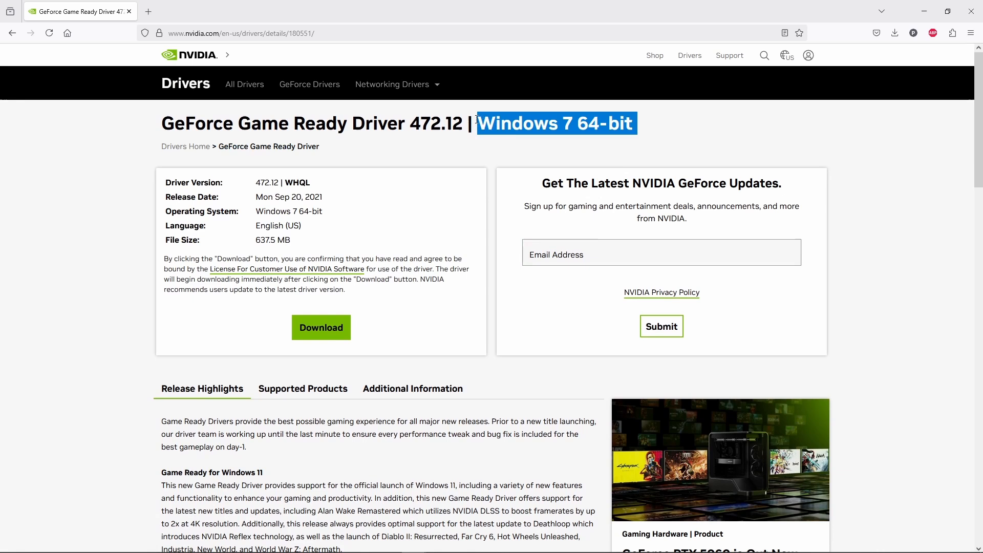
{"action": "left_click", "coordinate": [402, 211]}
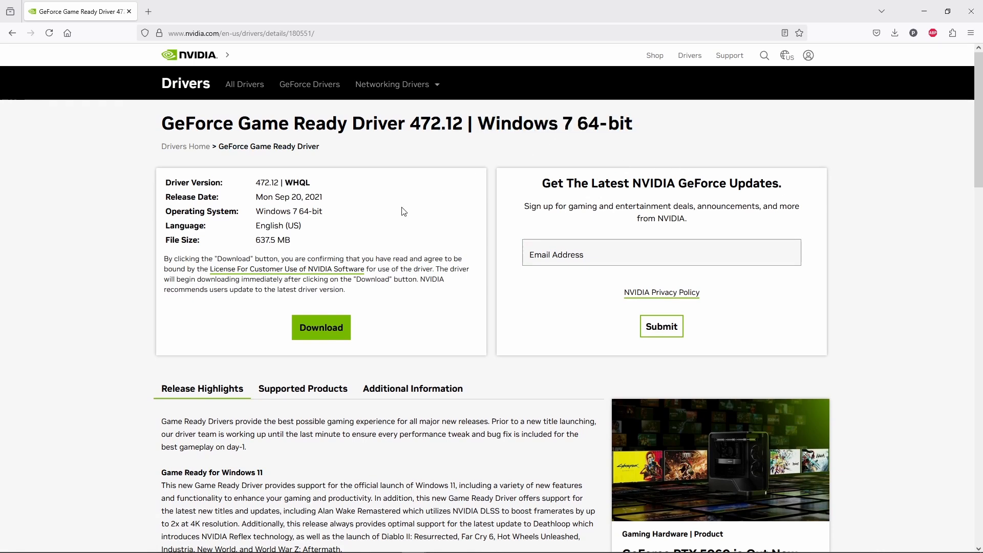
{"action": "double_click", "coordinate": [288, 197]}
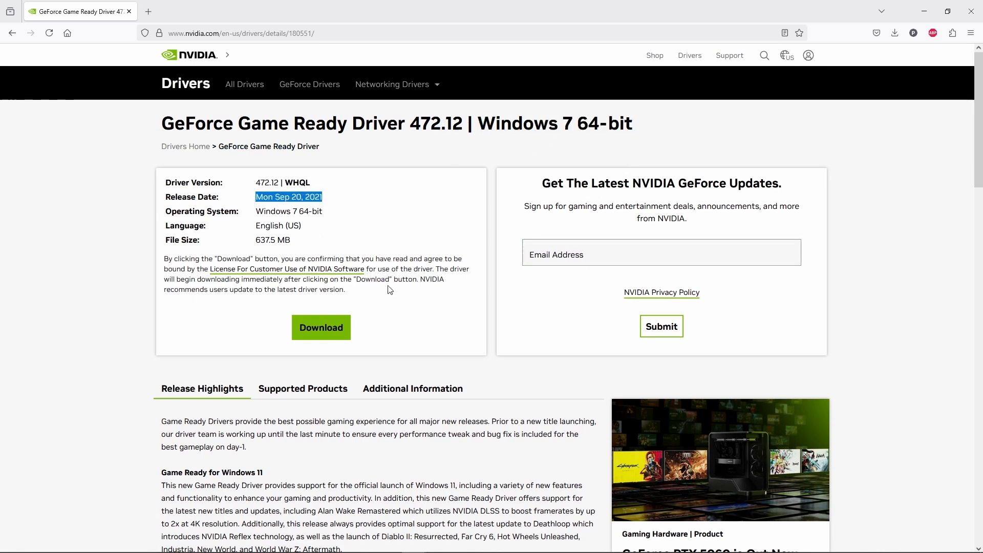
{"action": "left_click", "coordinate": [320, 327]}
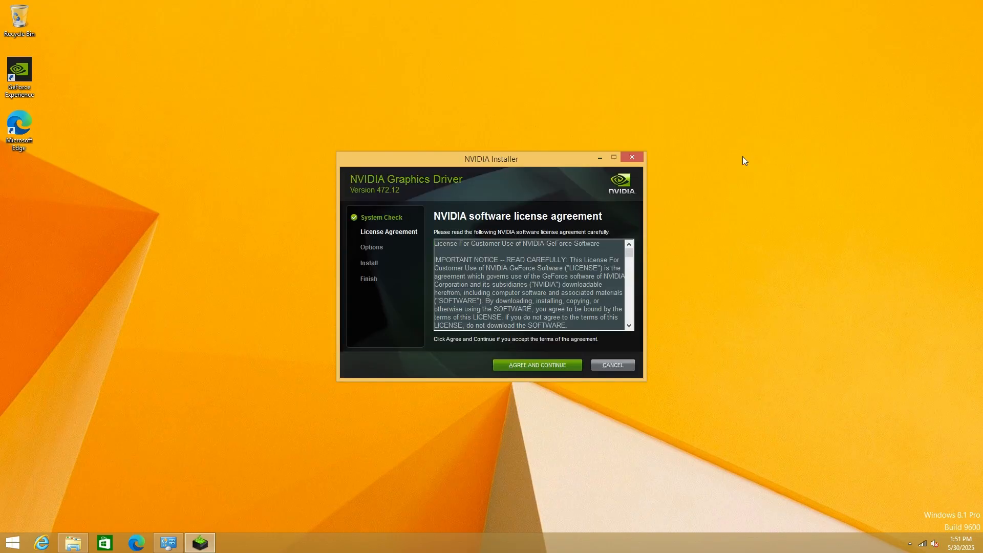
Step: Accept the license and perform a clean installation of driver 472.12
{"action": "left_click", "coordinate": [536, 365]}
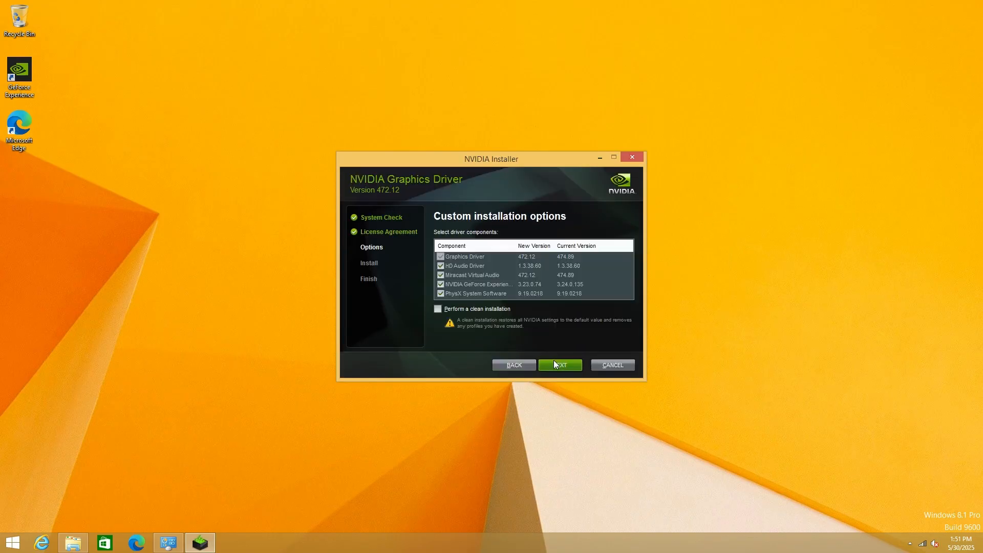
{"action": "left_click", "coordinate": [437, 308]}
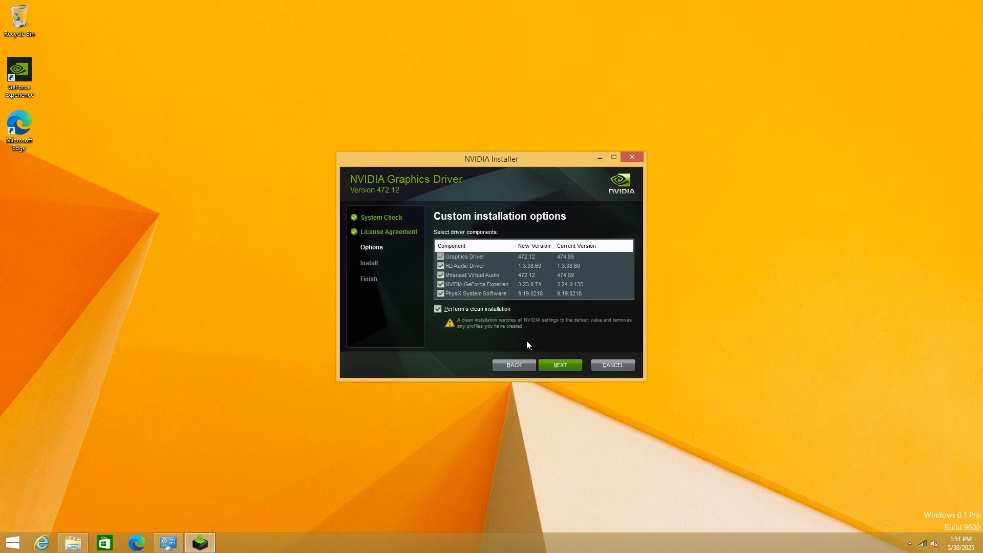
{"action": "left_click", "coordinate": [559, 364]}
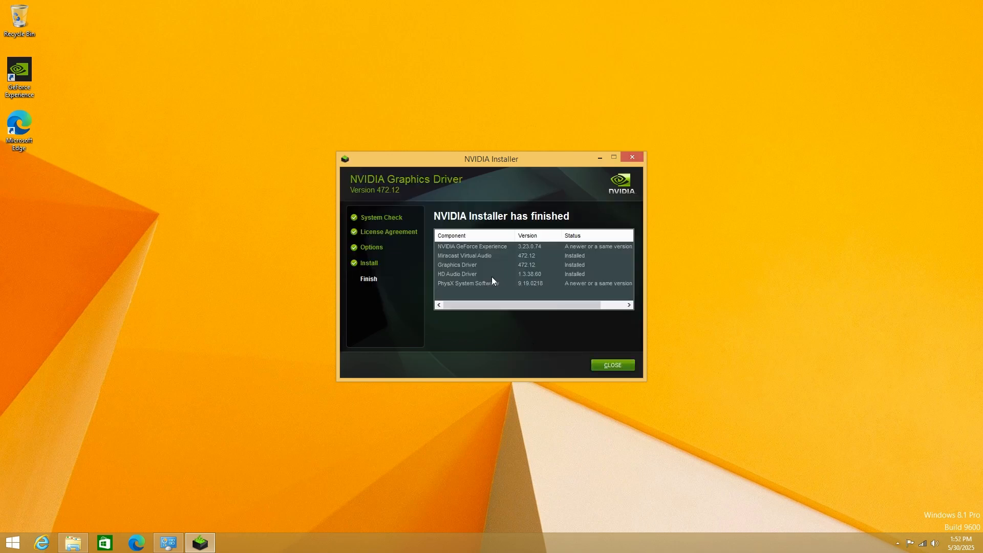
{"action": "left_click", "coordinate": [611, 364]}
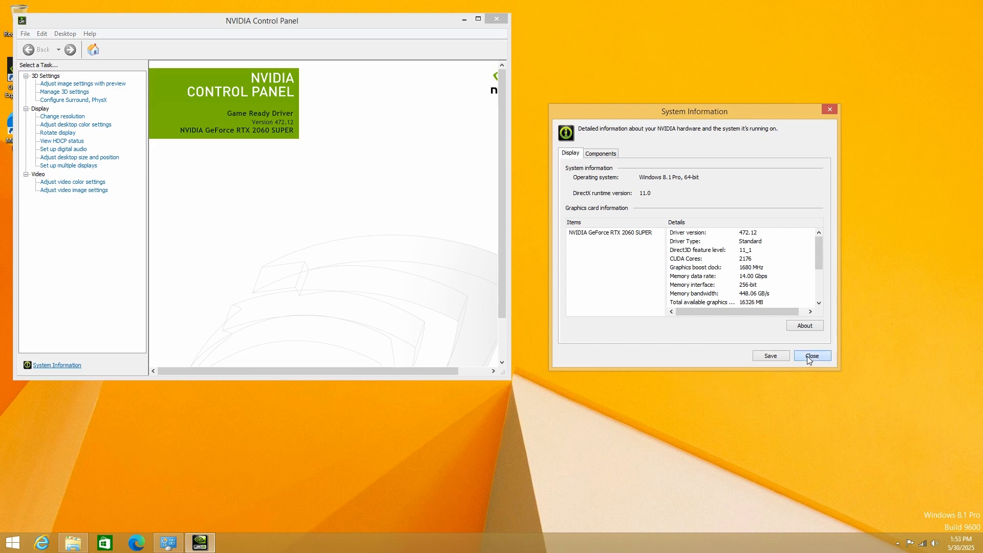
Step: Confirm the RTX 2060 SUPER in NVIDIA Control Panel's System Information and return to Start
{"action": "left_click", "coordinate": [812, 355]}
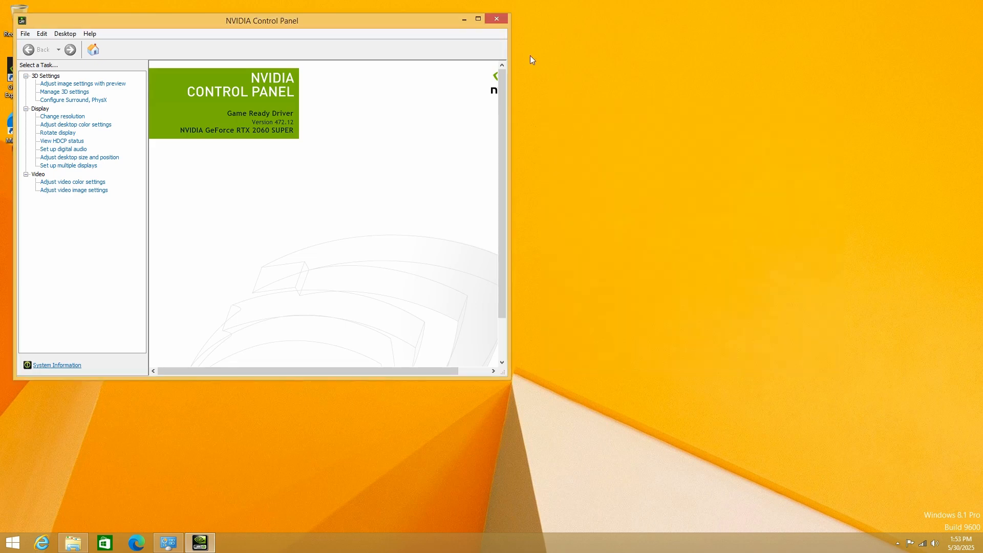
{"action": "left_click", "coordinate": [496, 19]}
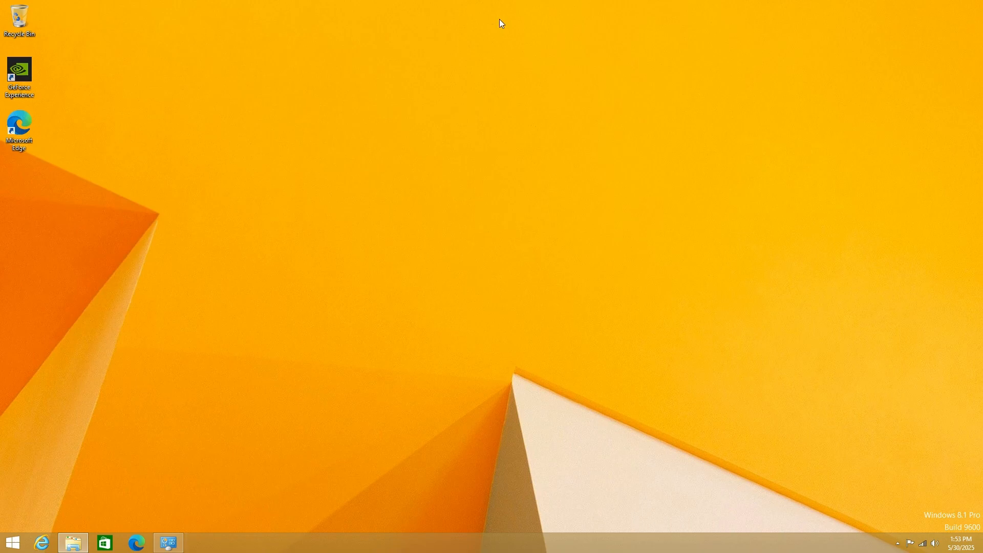
{"action": "left_click", "coordinate": [13, 541]}
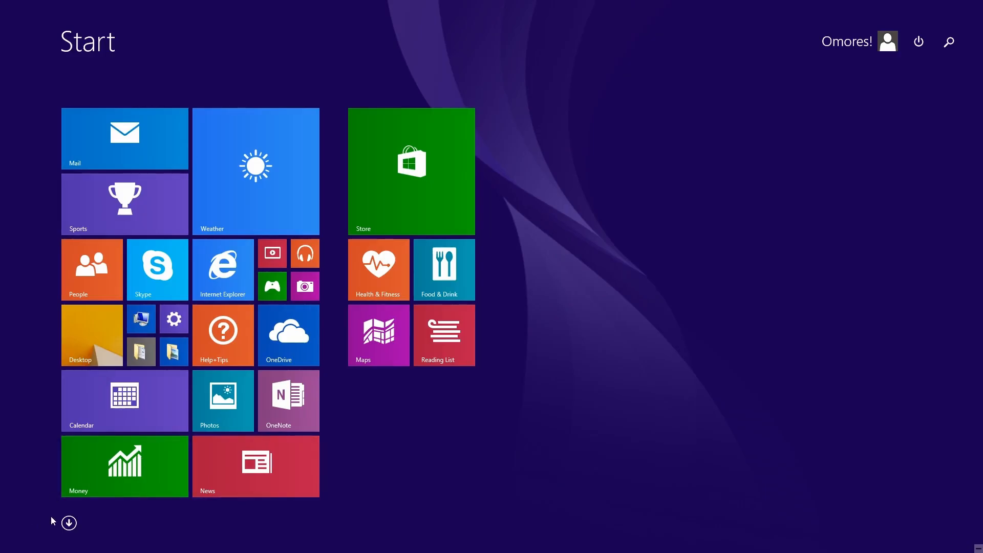
Step: Install Quake II RTX from the existing Quake II folder and launch it from the desktop shortcut
{"action": "left_click", "coordinate": [69, 522]}
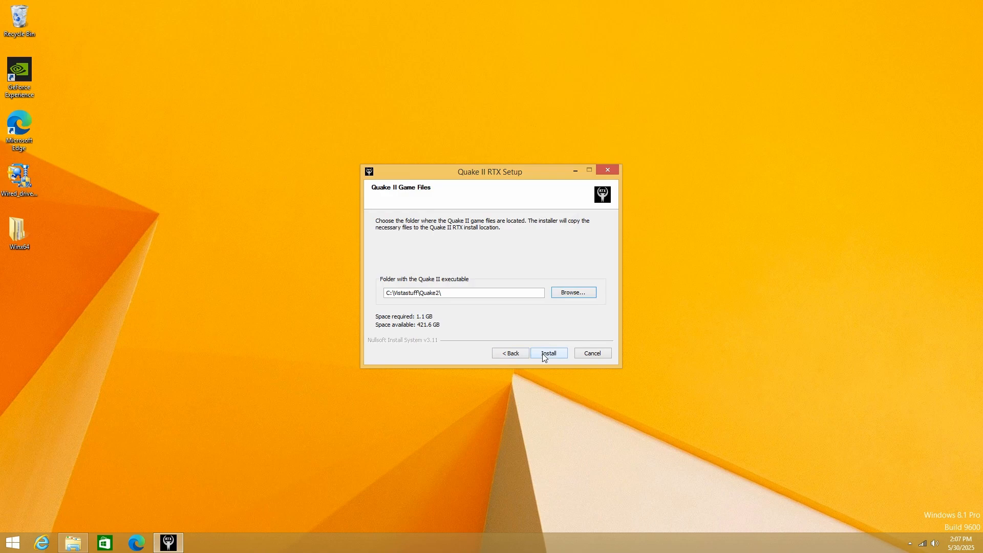
{"action": "left_click", "coordinate": [547, 352]}
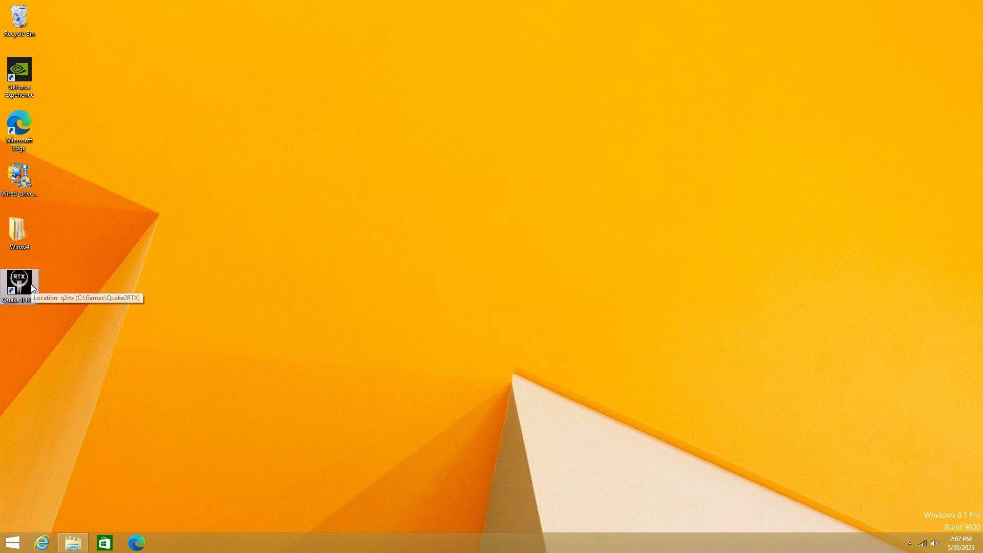
{"action": "double_click", "coordinate": [18, 283]}
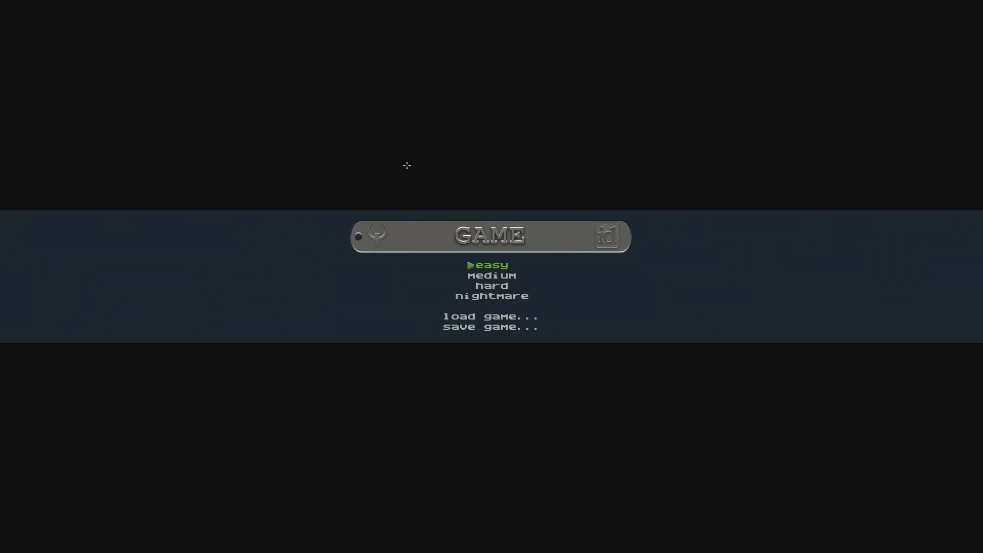
Step: Start a new game on easy and walk through the red-lit ray-traced corridor
{"action": "key", "text": "down"}
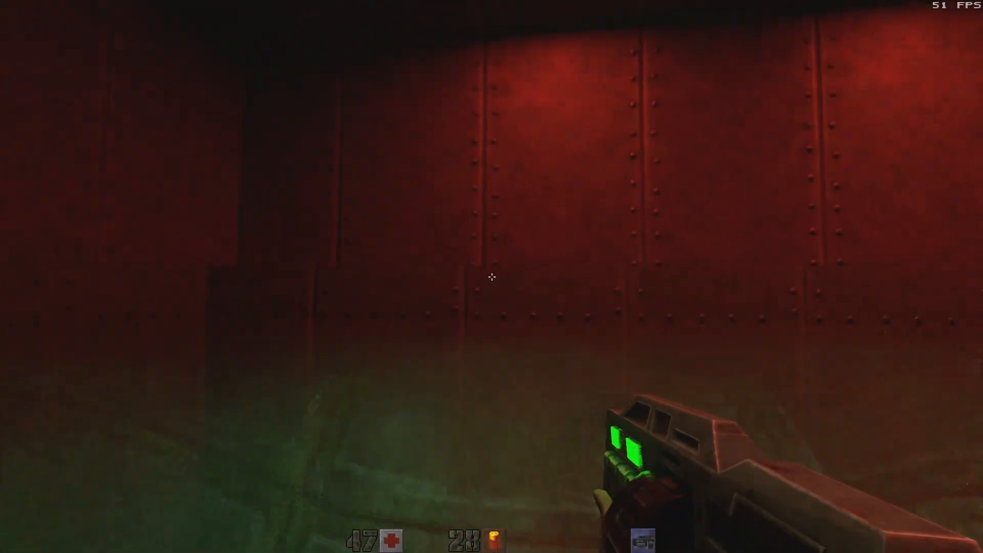
{"action": "key", "text": "w"}
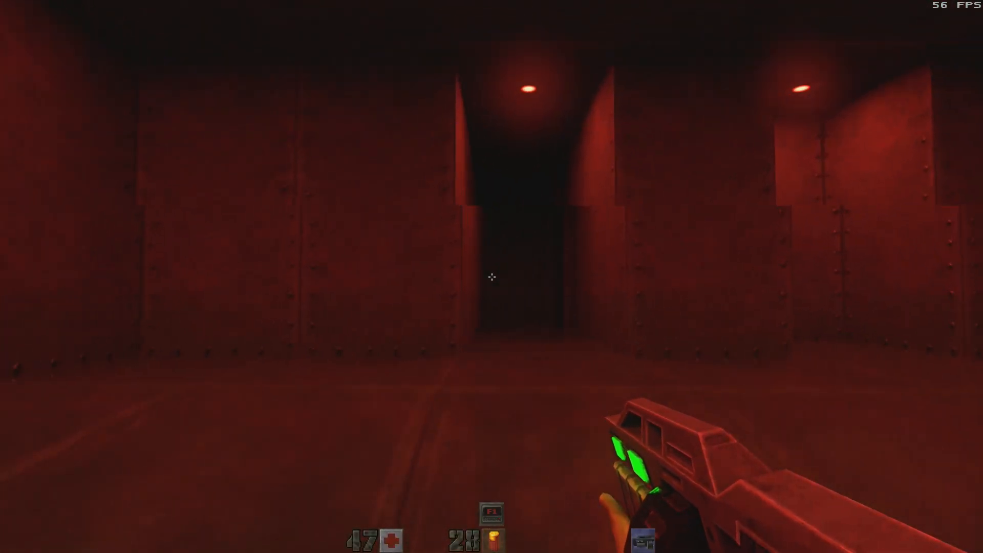
{"action": "mouse_move", "coordinate": [491, 276]}
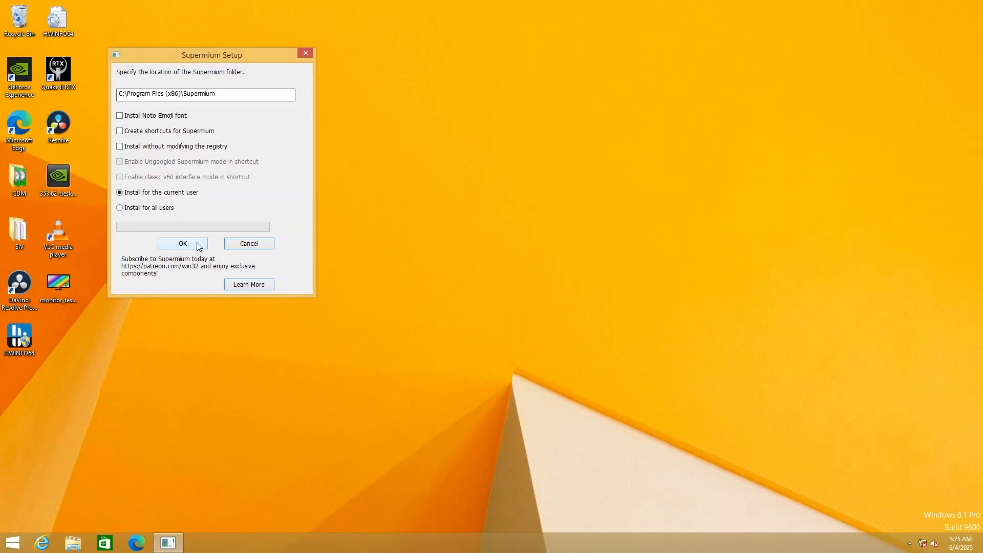
Step: Install Supermium for the current user and acknowledge the successful-install message
{"action": "left_click", "coordinate": [182, 243]}
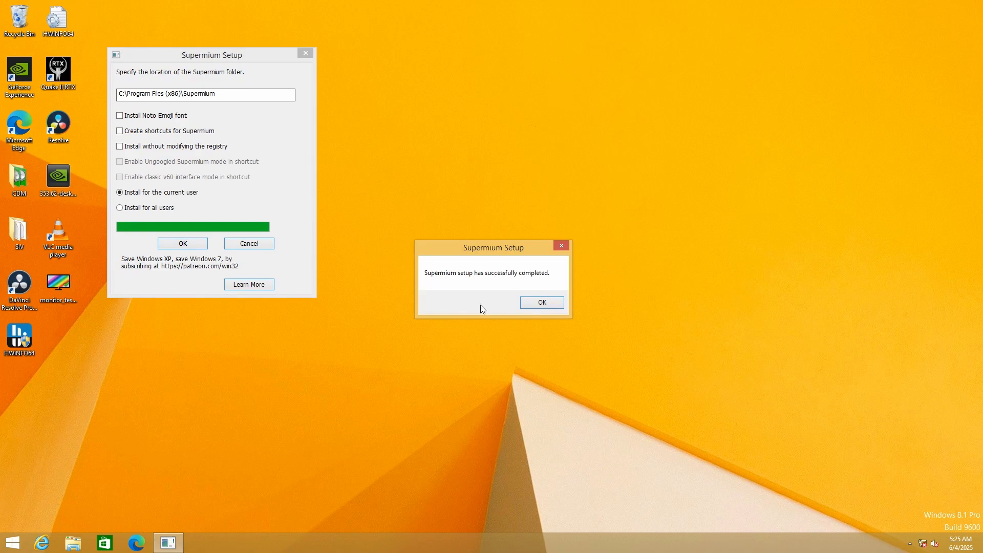
{"action": "left_click", "coordinate": [541, 302]}
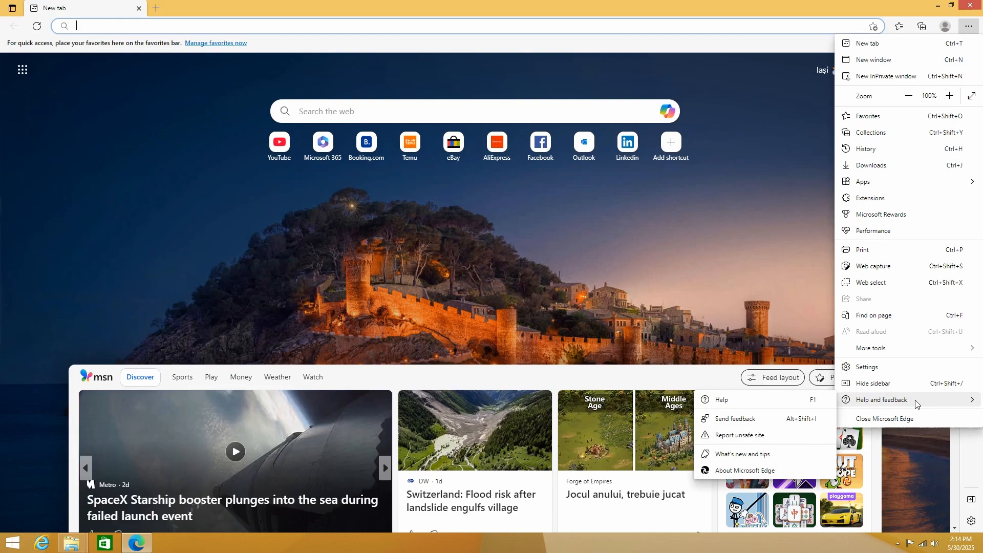
Step: Check Edge version 109.0.1518.140's release date via sidebar search, then search YouTube for 'windows 7 modern hard'
{"action": "left_click", "coordinate": [746, 469]}
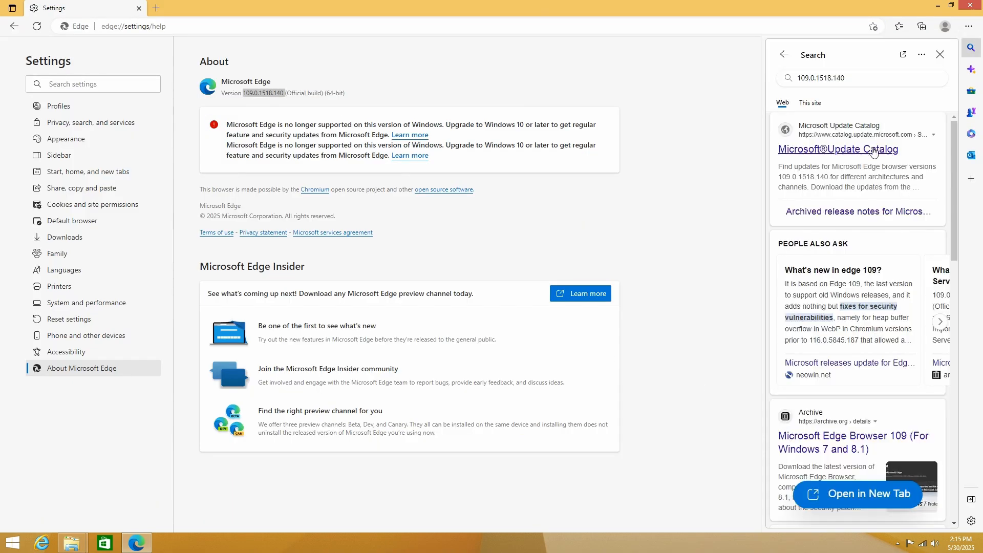
{"action": "left_click", "coordinate": [846, 78]}
{"action": "type", "text": "release date "}
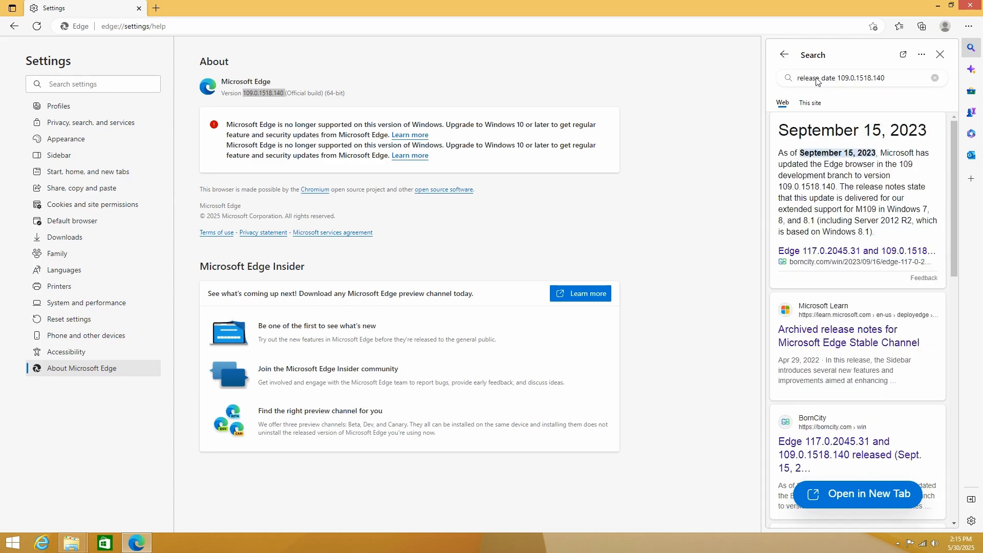
{"action": "mouse_move", "coordinate": [869, 160]}
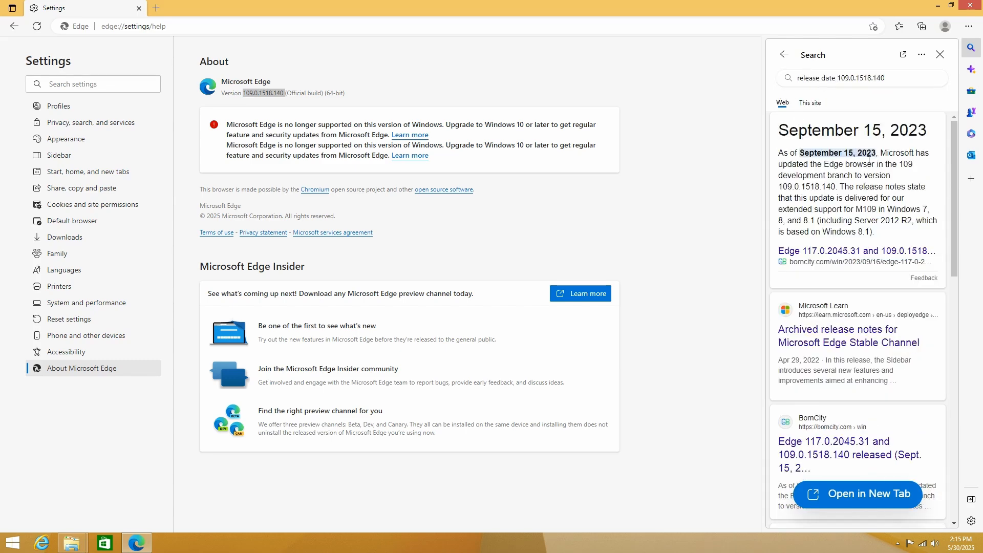
{"action": "type", "text": "windows 7 modern hardware"}
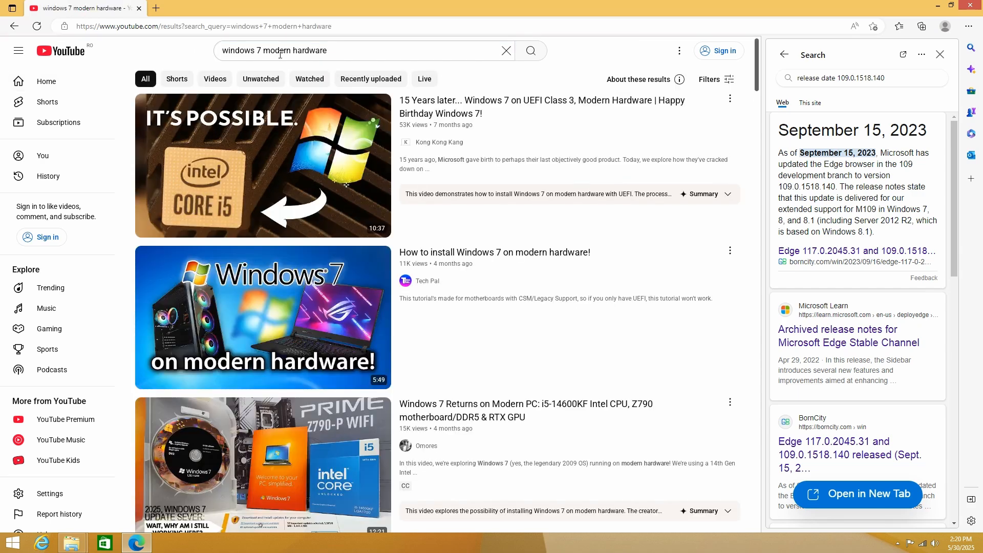
{"action": "scroll", "scroll_direction": "down", "scroll_amount": 3}
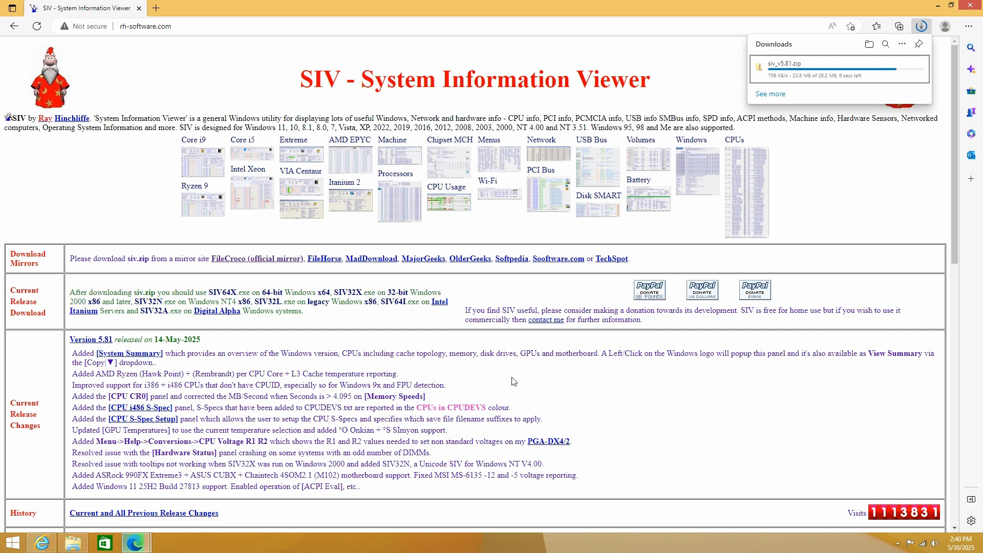
Step: Scroll the SIV website while siv.zip downloads for extraction to the desktop
{"action": "scroll", "scroll_direction": "down", "scroll_amount": 3}
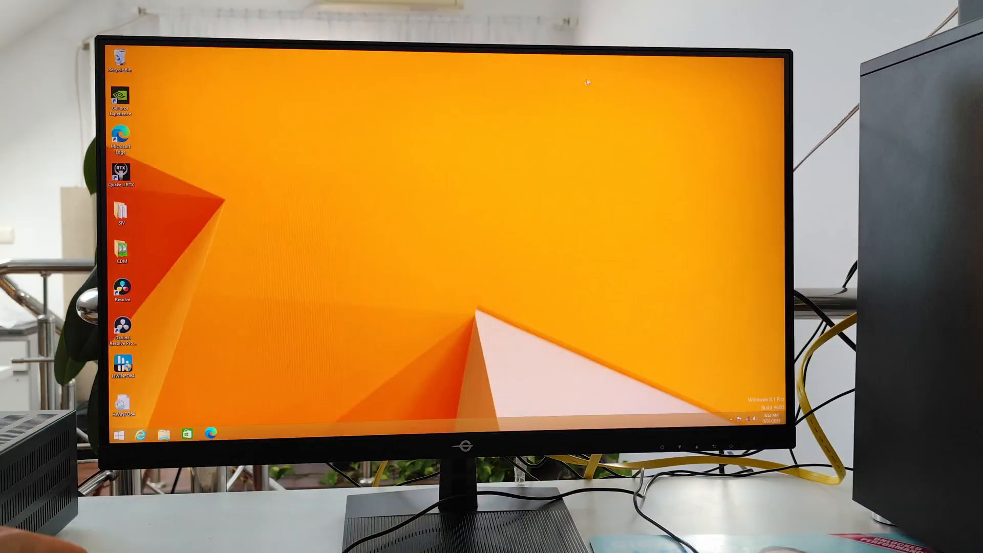
Step: Review the monitor's display details in Monitor Test Utility and start the full-screen Pattern Test
{"action": "right_click", "coordinate": [508, 156]}
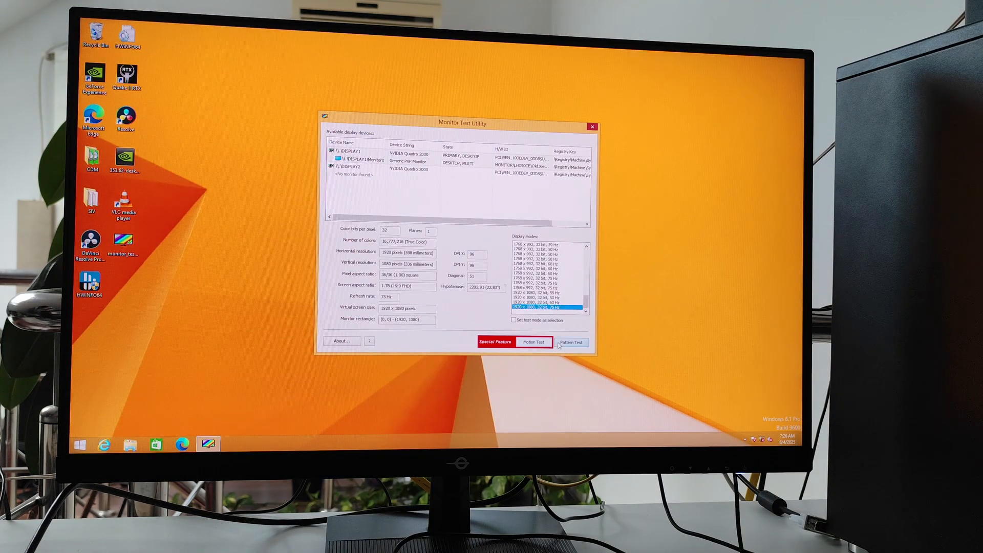
{"action": "left_click", "coordinate": [570, 342]}
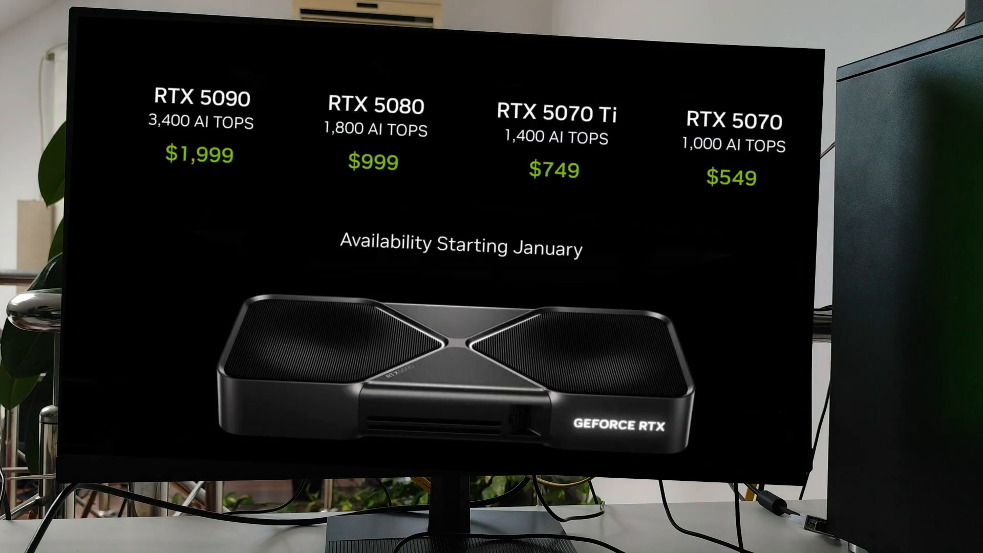